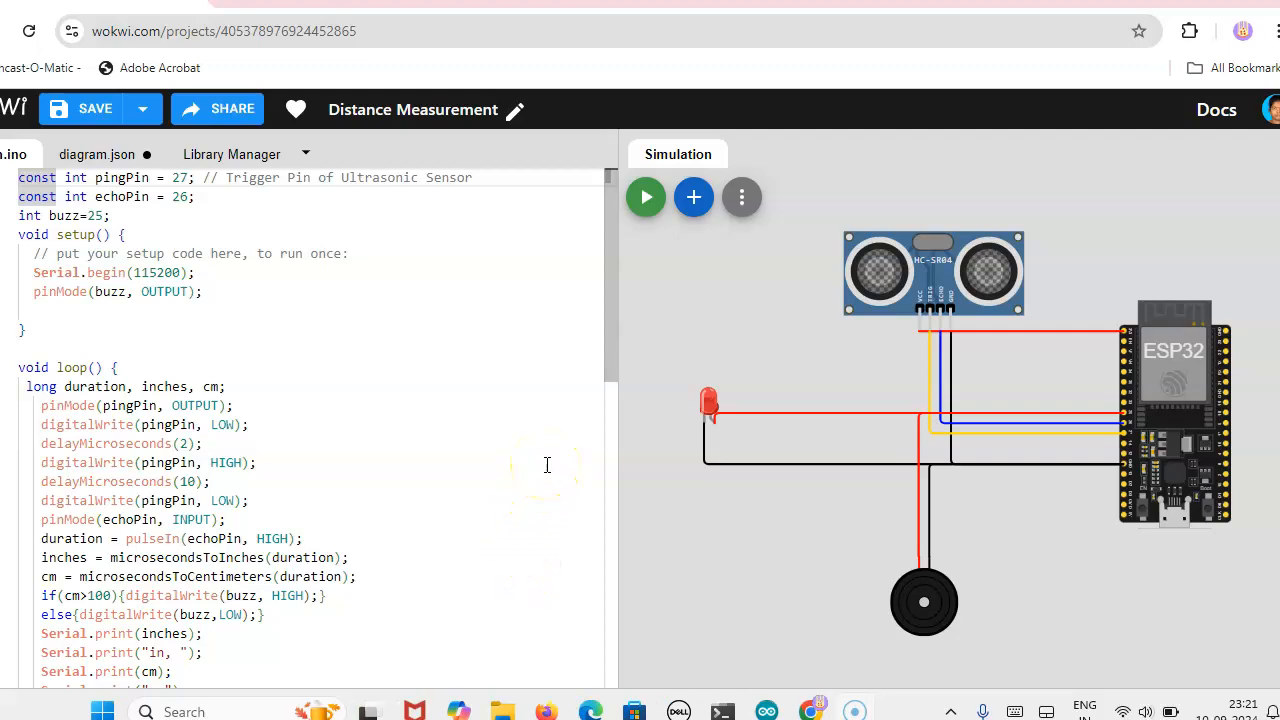
# Select the ESP32 board and search the parts list for 'Hc'.
pyautogui.click(870, 280)
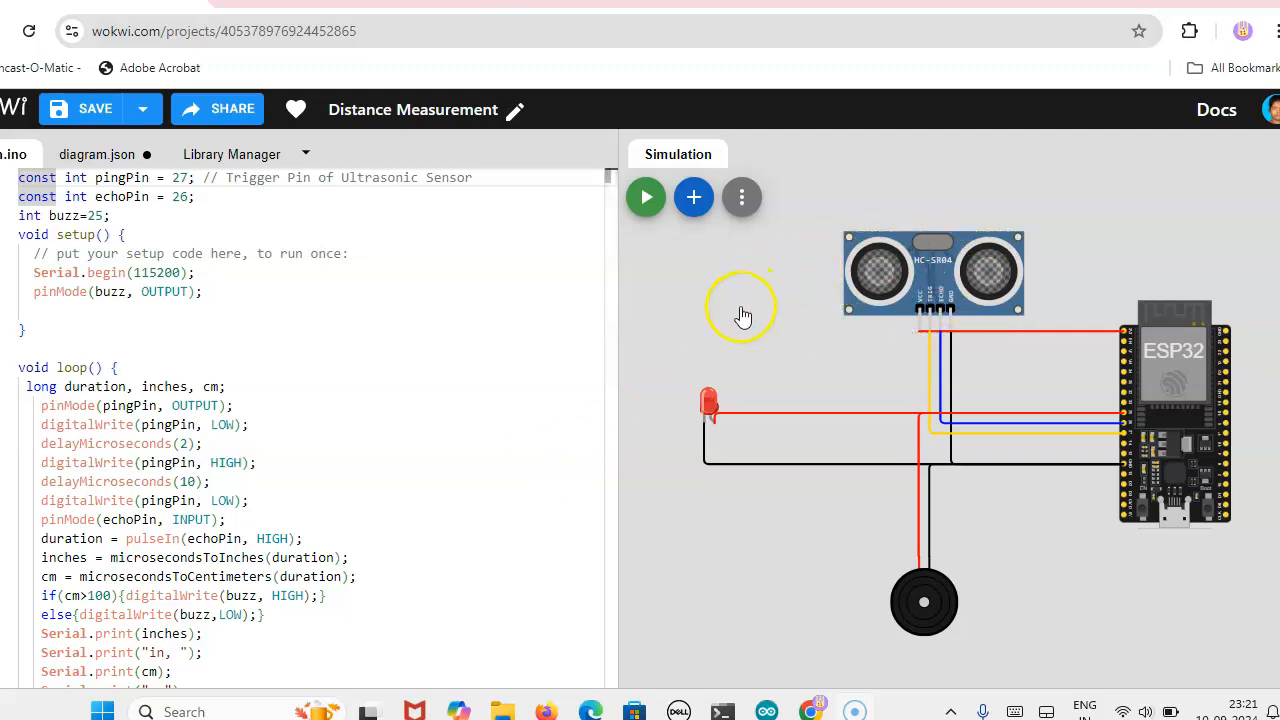
pyautogui.click(1160, 465)
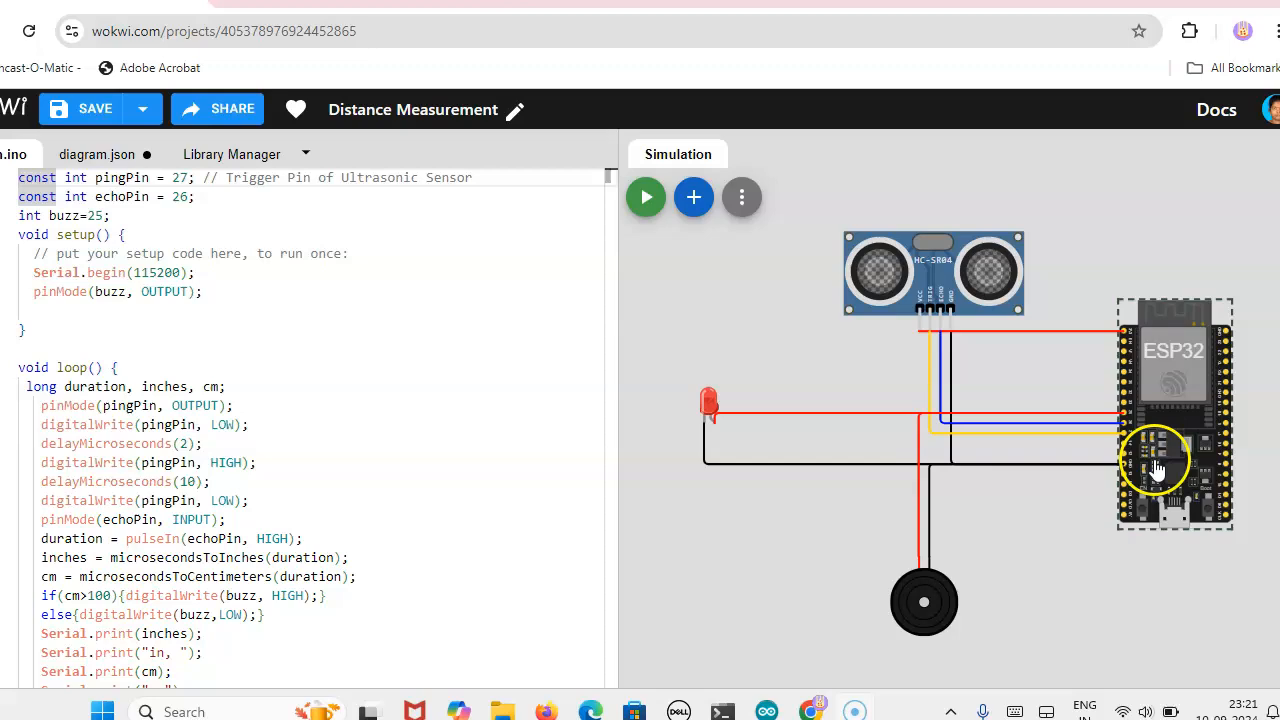
pyautogui.moveTo(1135, 447)
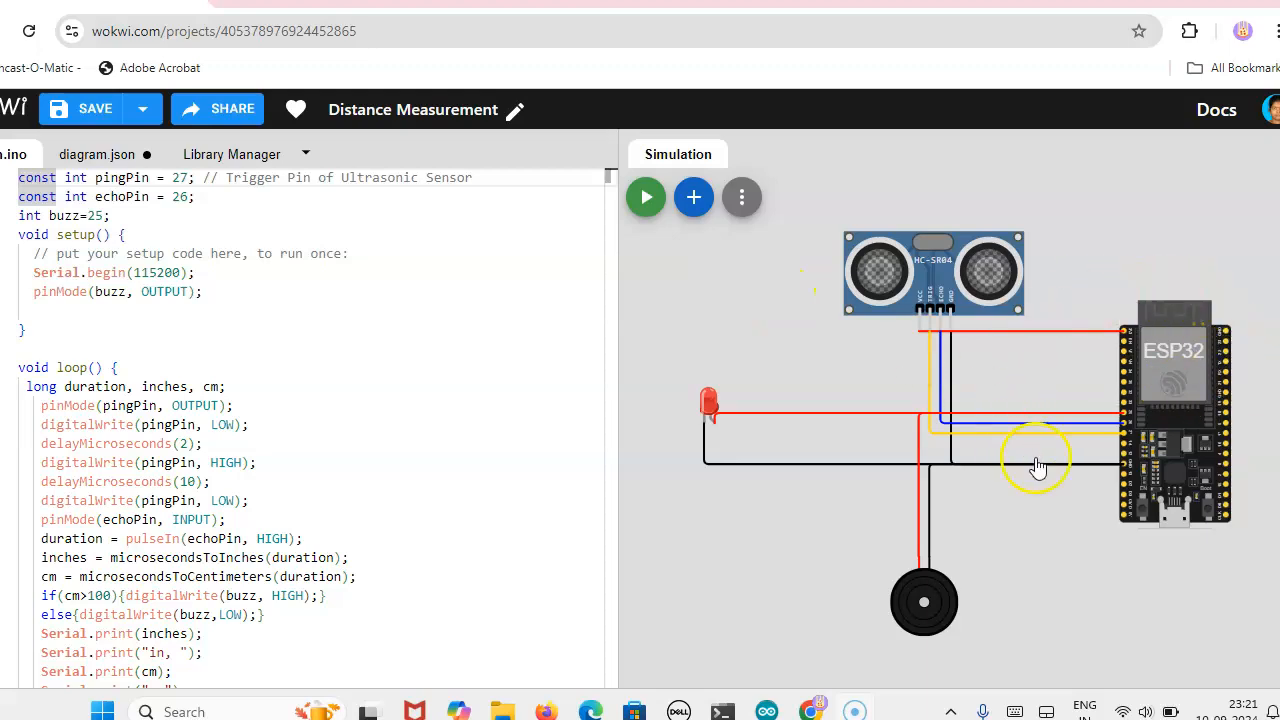
pyautogui.moveTo(1075, 475)
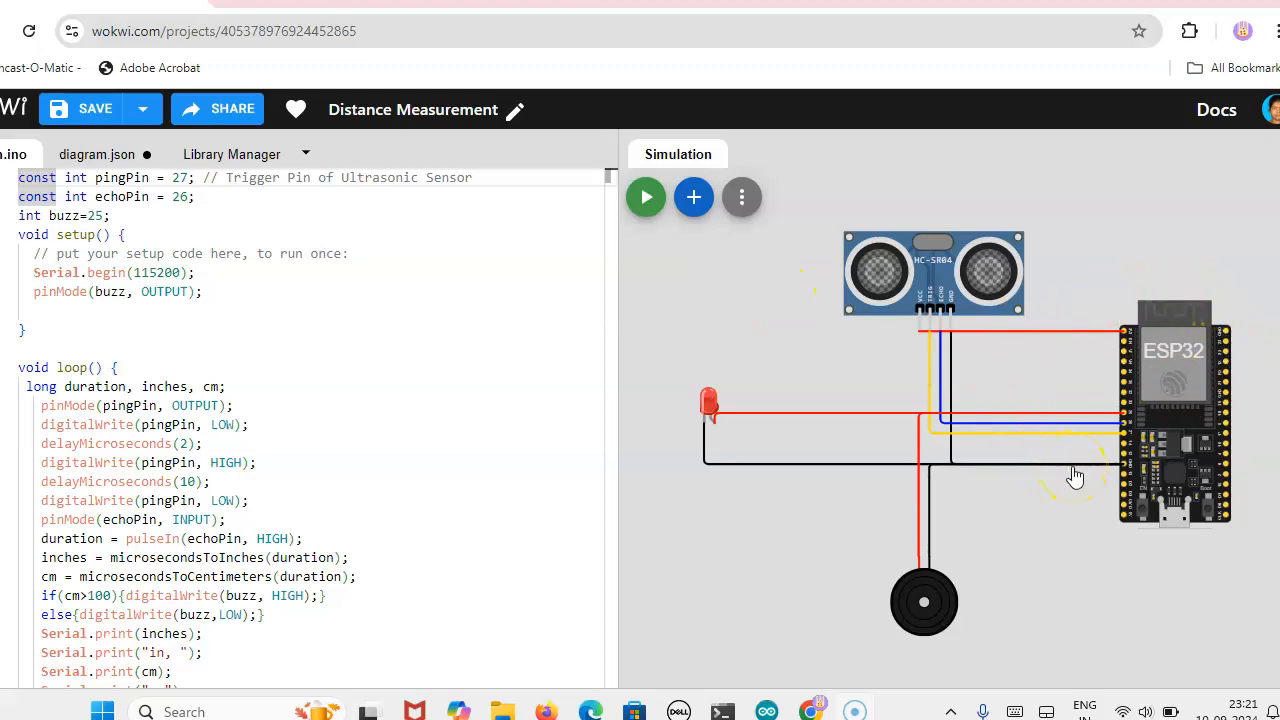
pyautogui.click(960, 280)
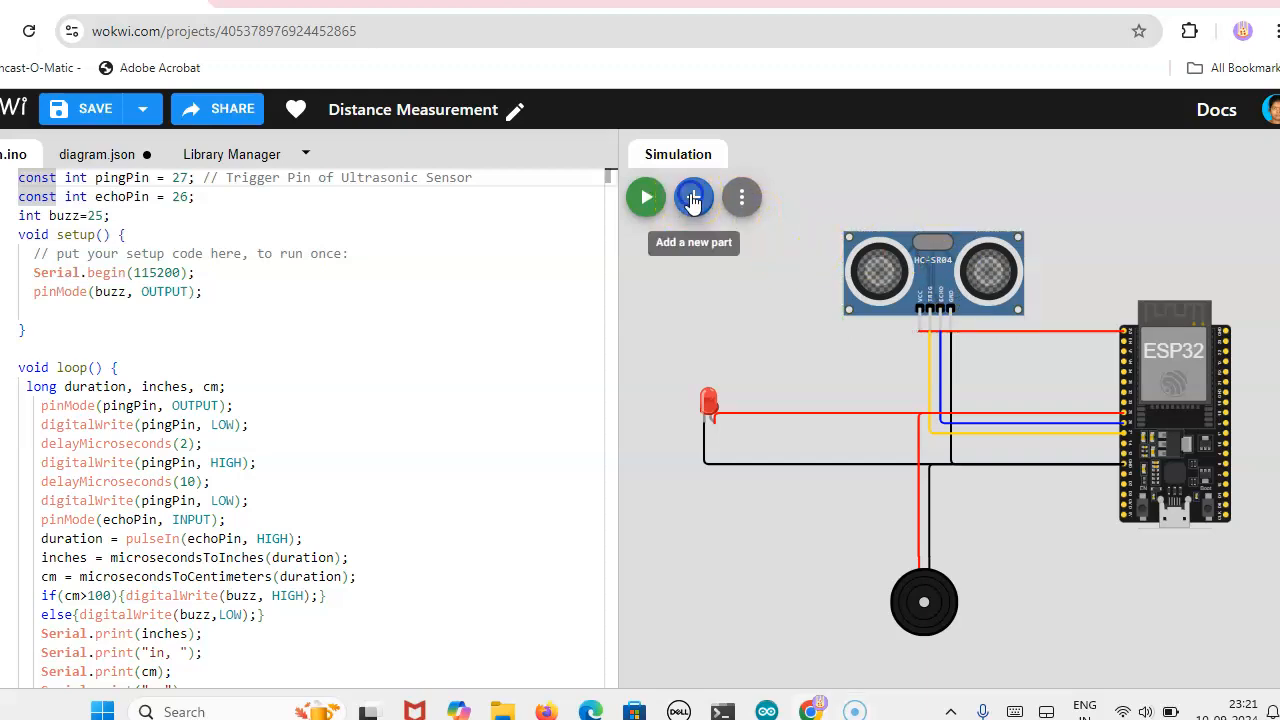
pyautogui.click(693, 196)
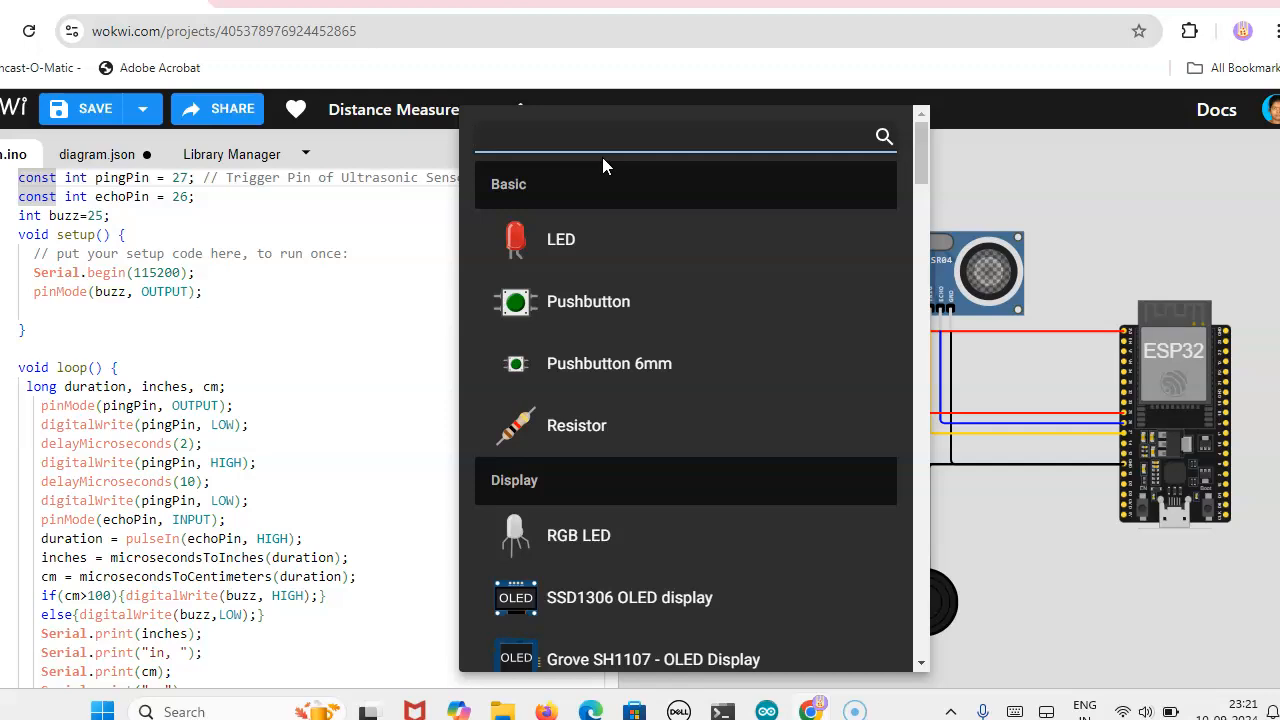
pyautogui.write('H')
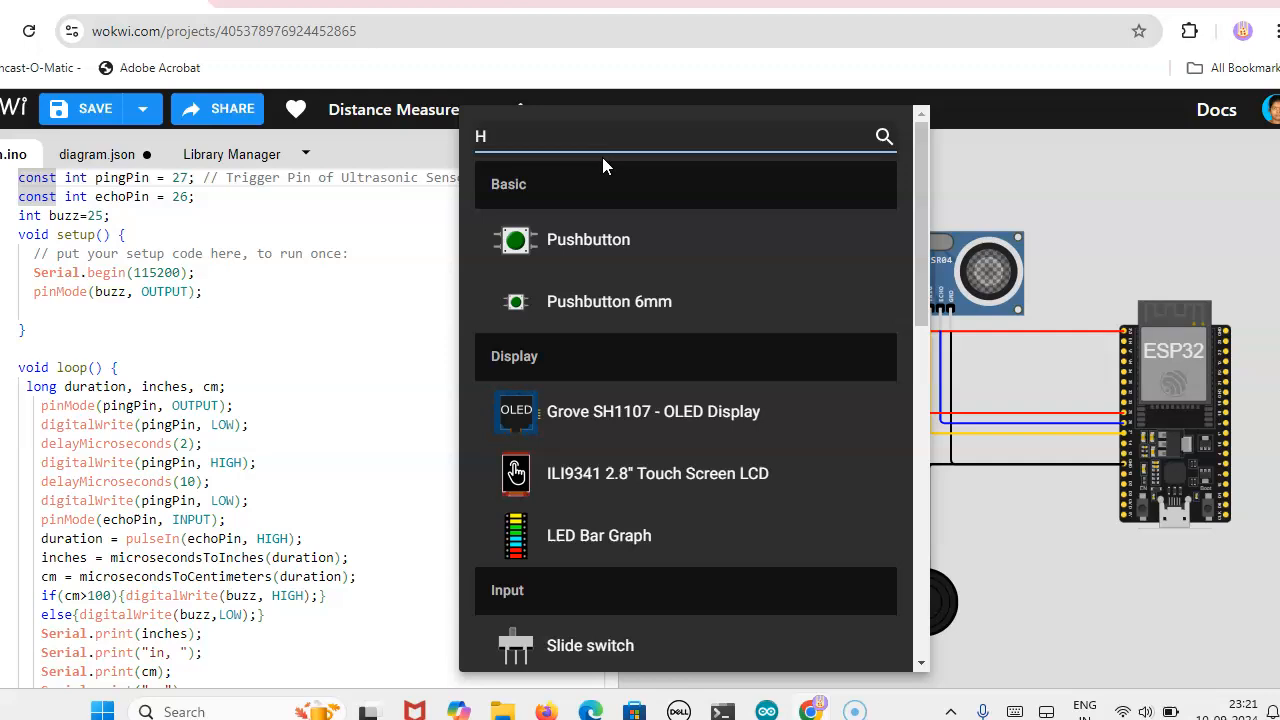
pyautogui.write('s')
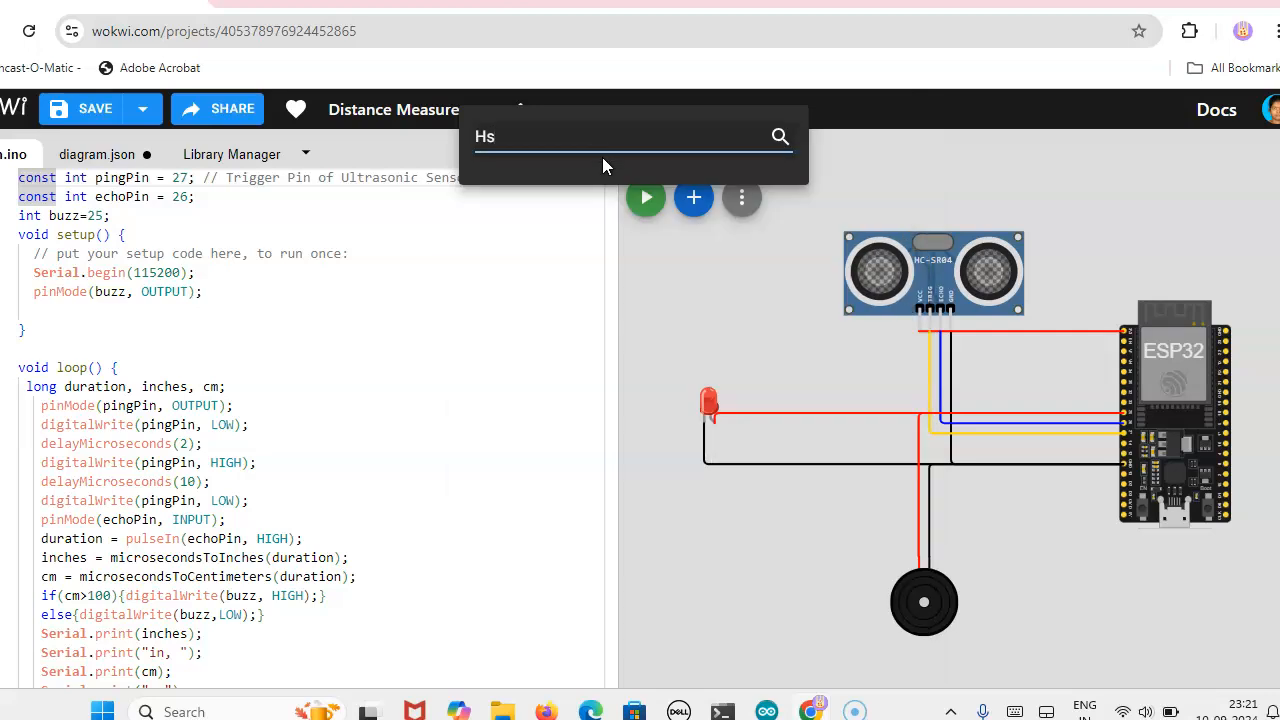
pyautogui.write('Hc')
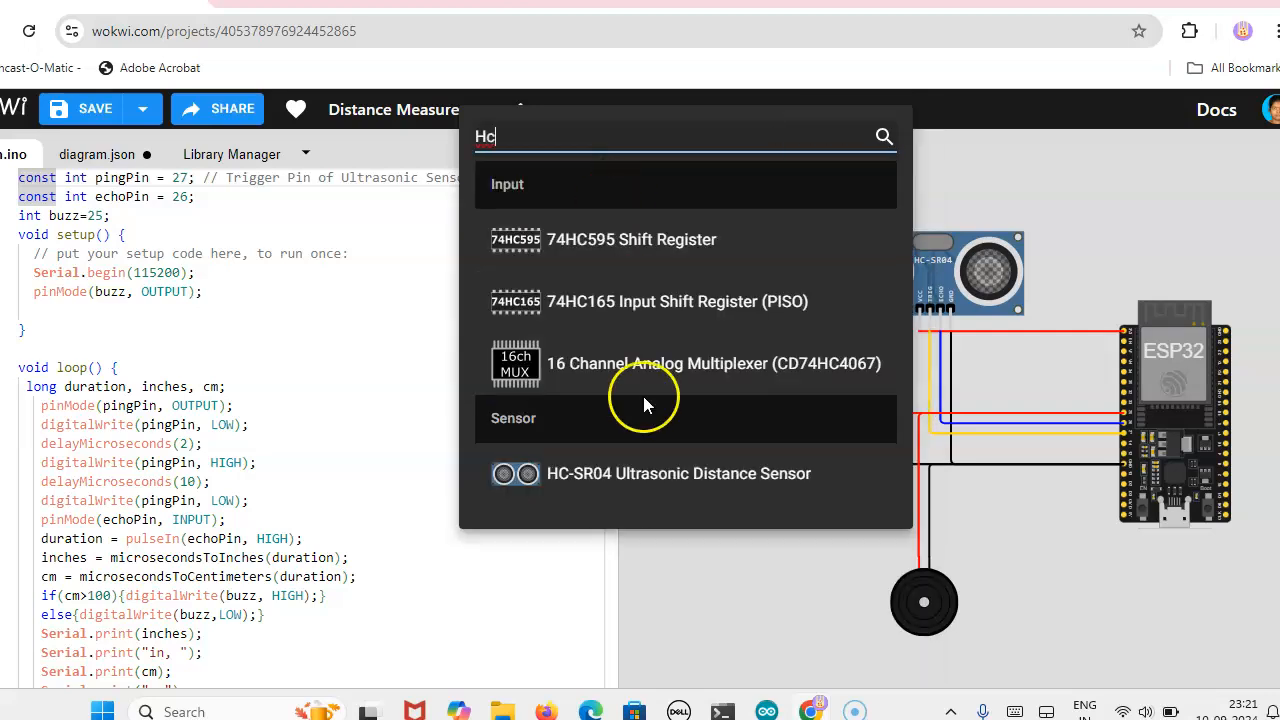
pyautogui.moveTo(597, 485)
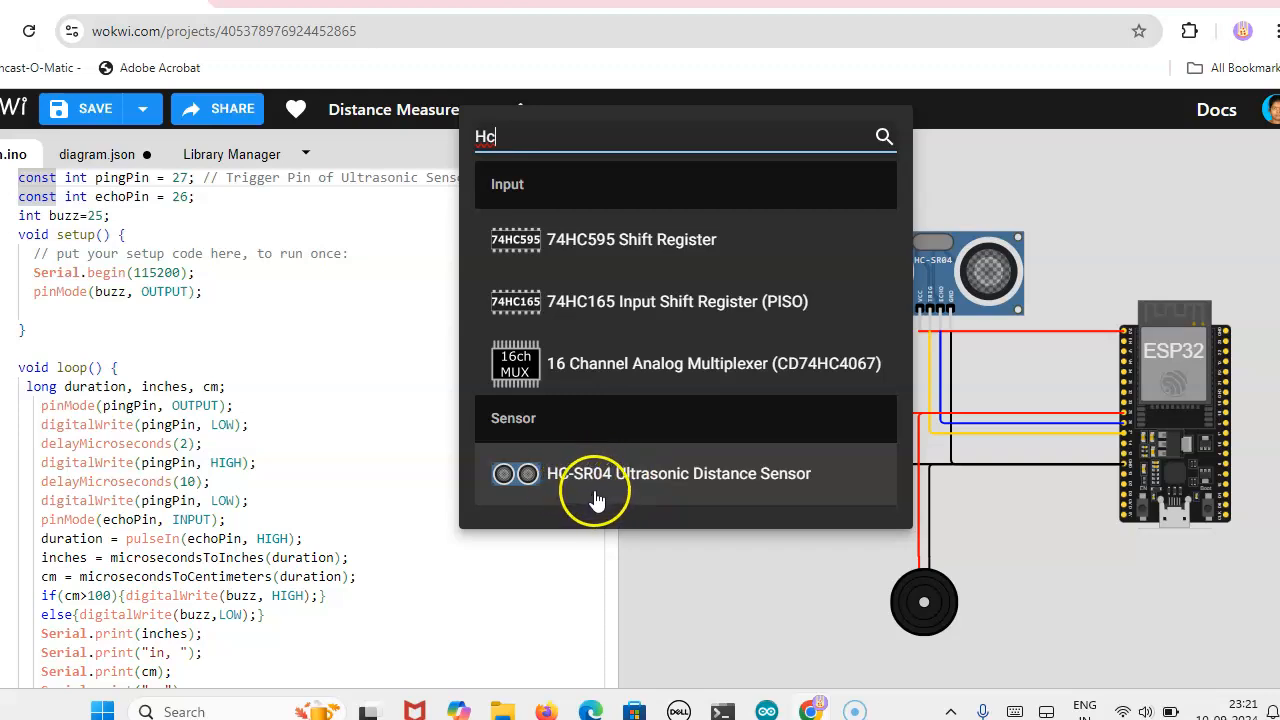
pyautogui.moveTo(822, 498)
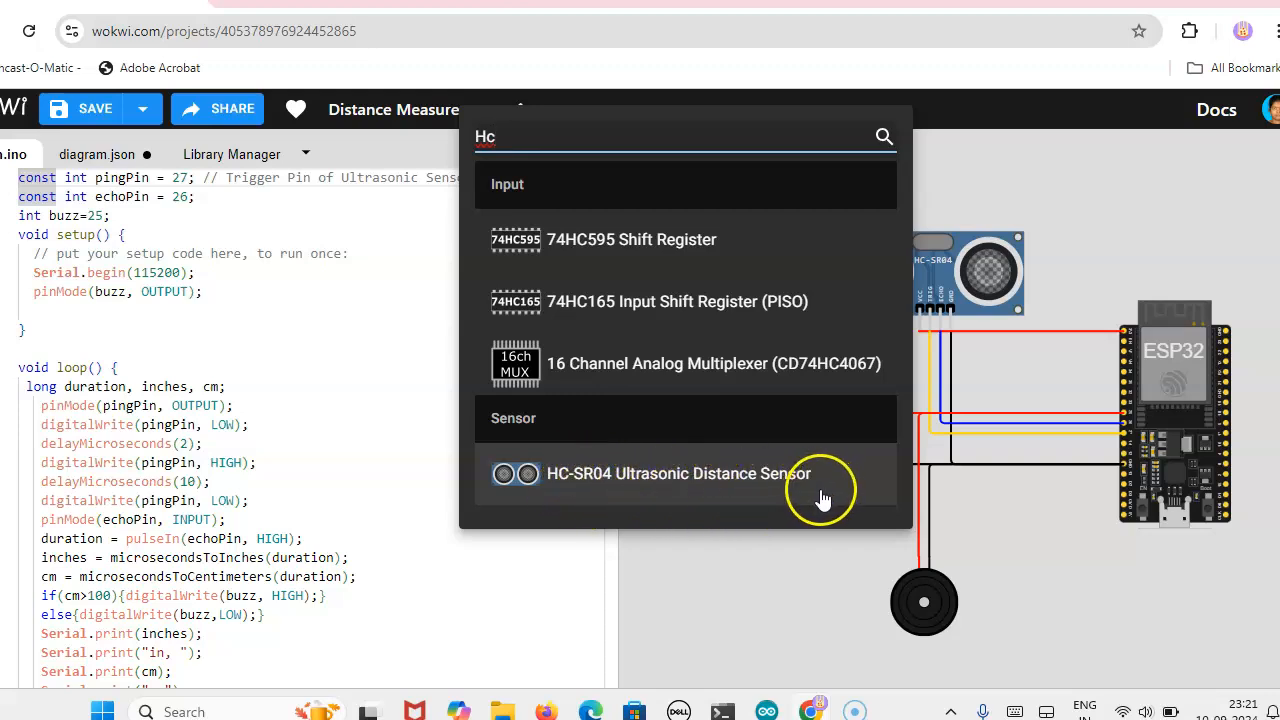
pyautogui.moveTo(790, 495)
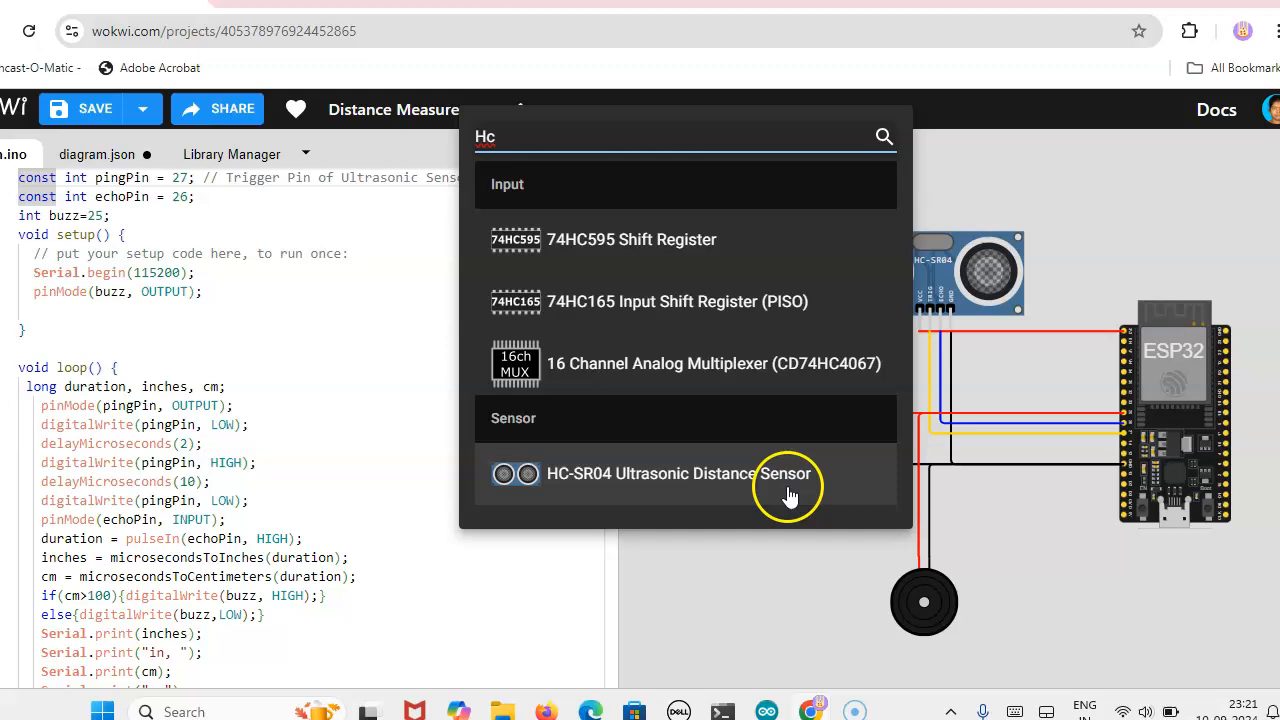
pyautogui.moveTo(788, 490)
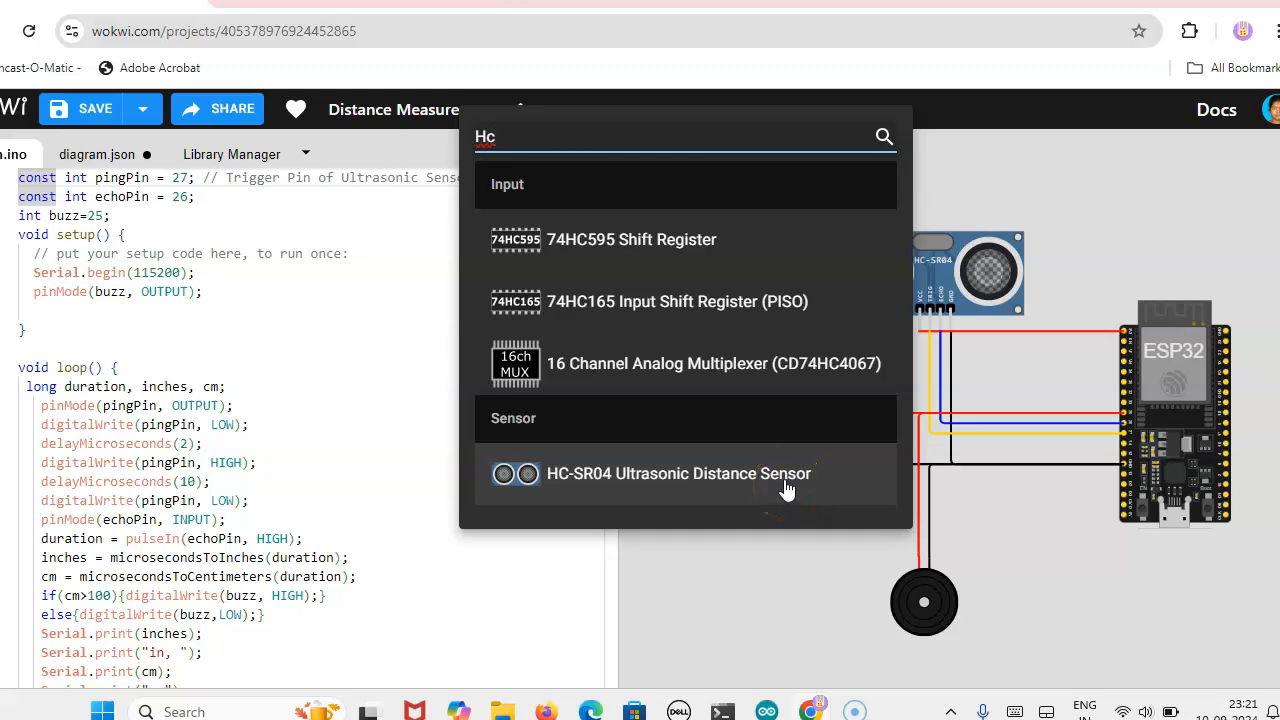
pyautogui.moveTo(757, 494)
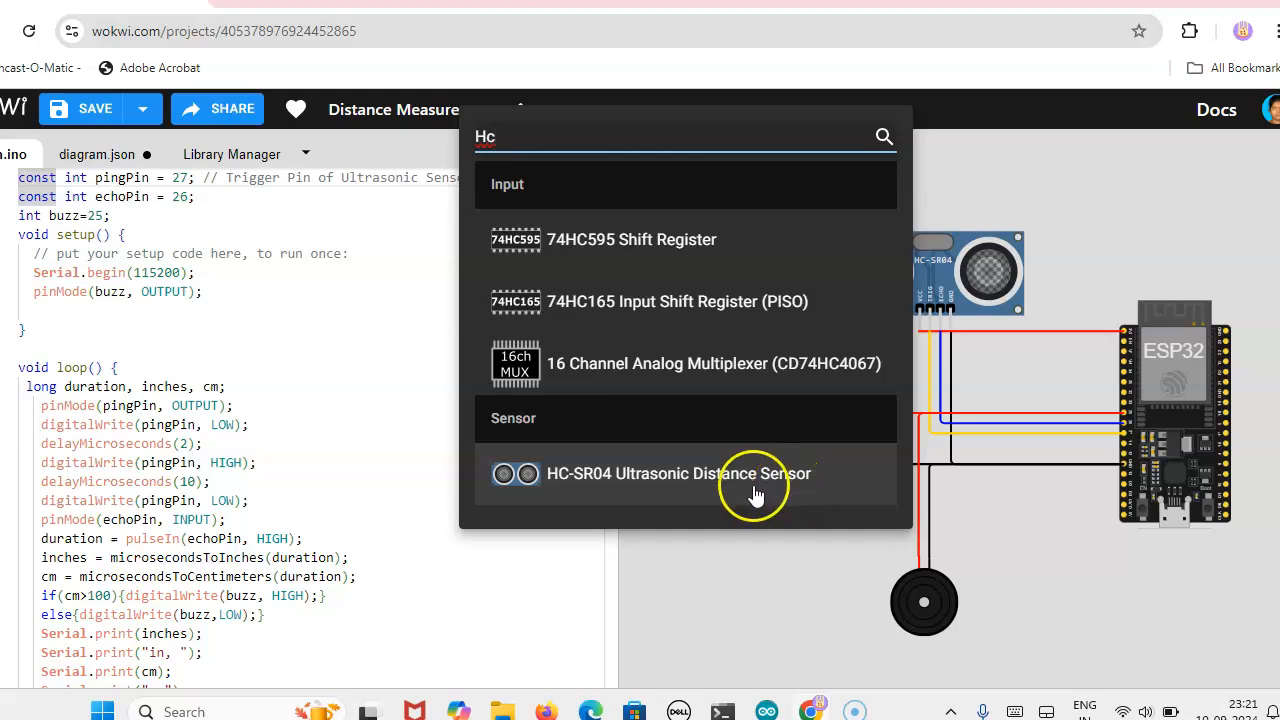
# Dismiss the parts search and select the HC-SR04 sensor and the buzzer.
pyautogui.click(677, 473)
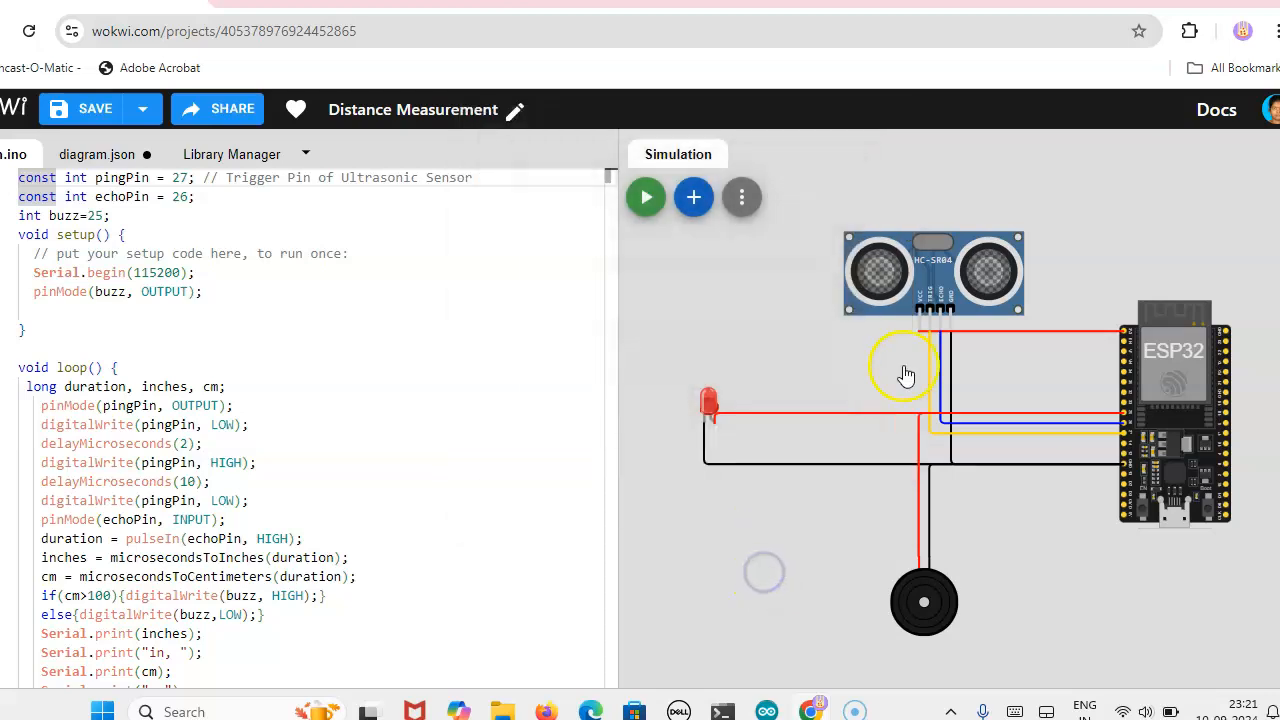
pyautogui.click(920, 305)
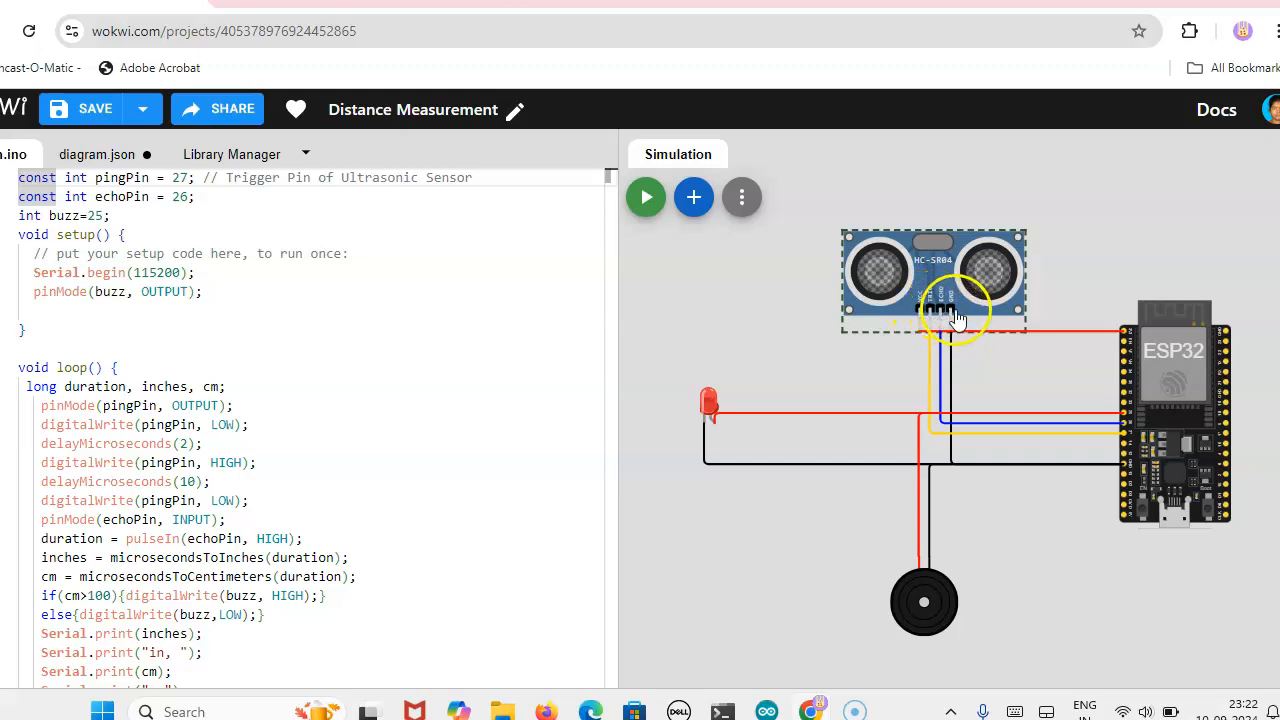
pyautogui.moveTo(1088, 348)
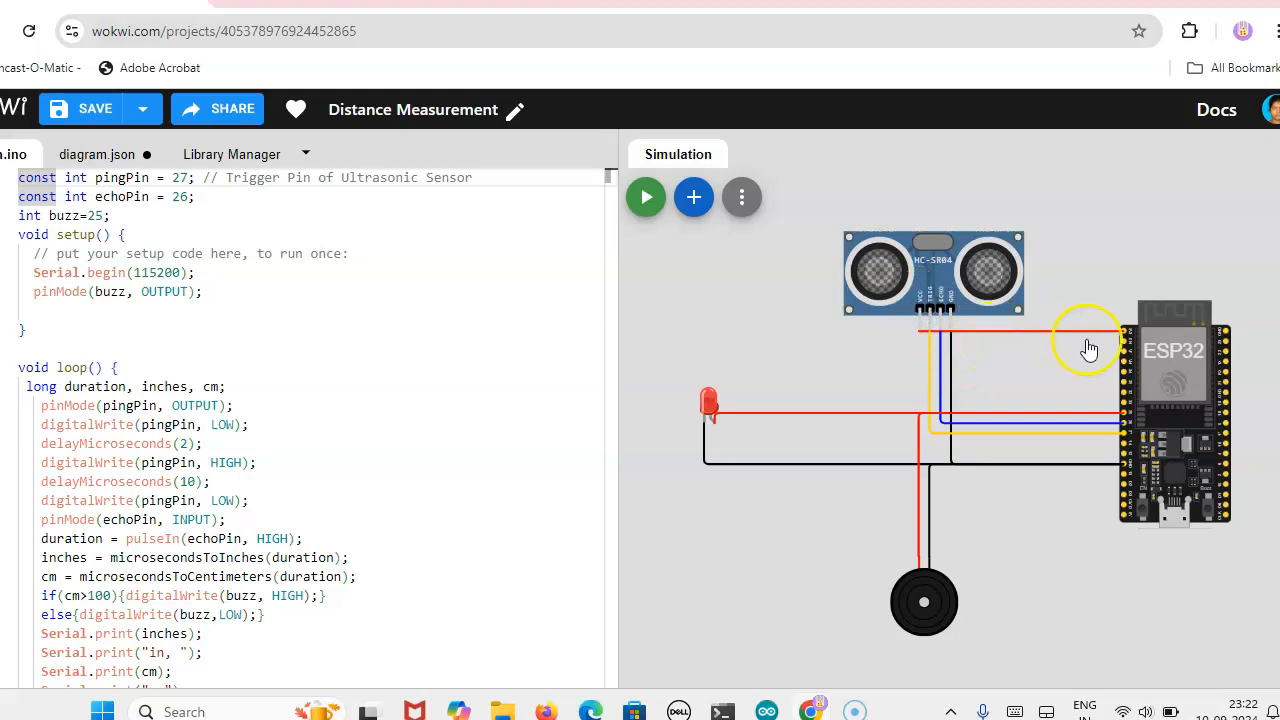
pyautogui.moveTo(950, 335)
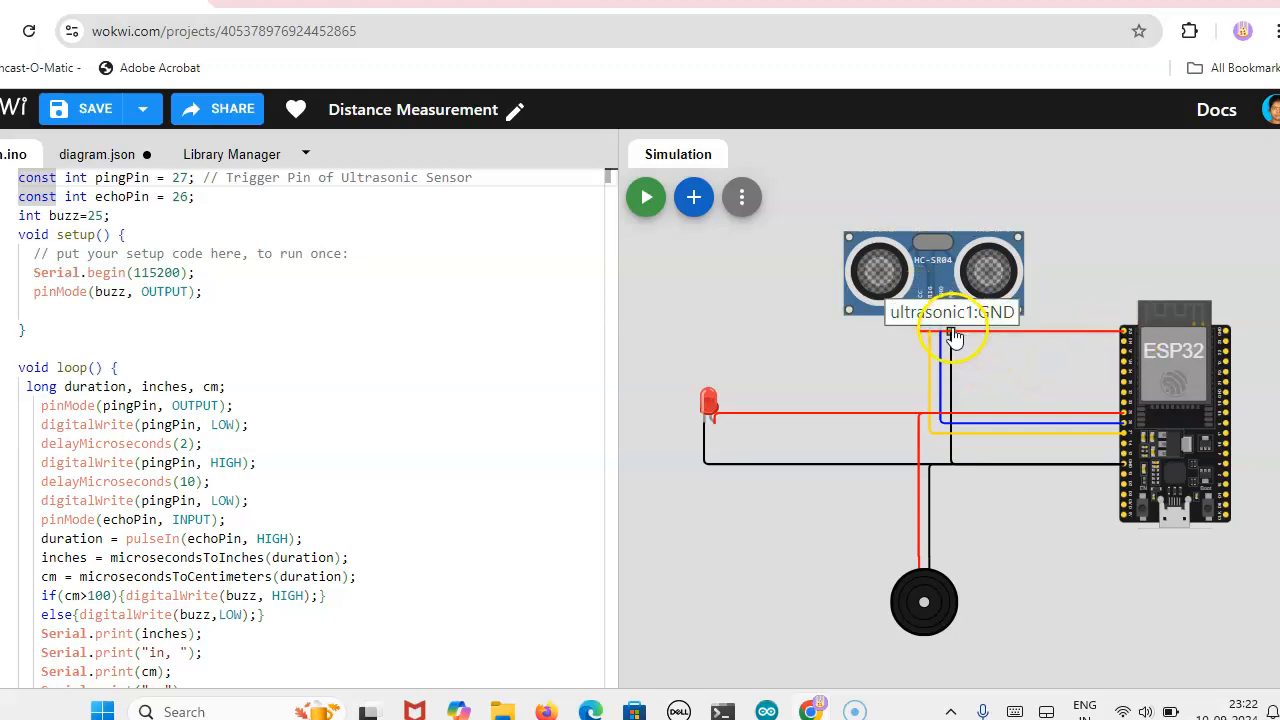
pyautogui.moveTo(1015, 438)
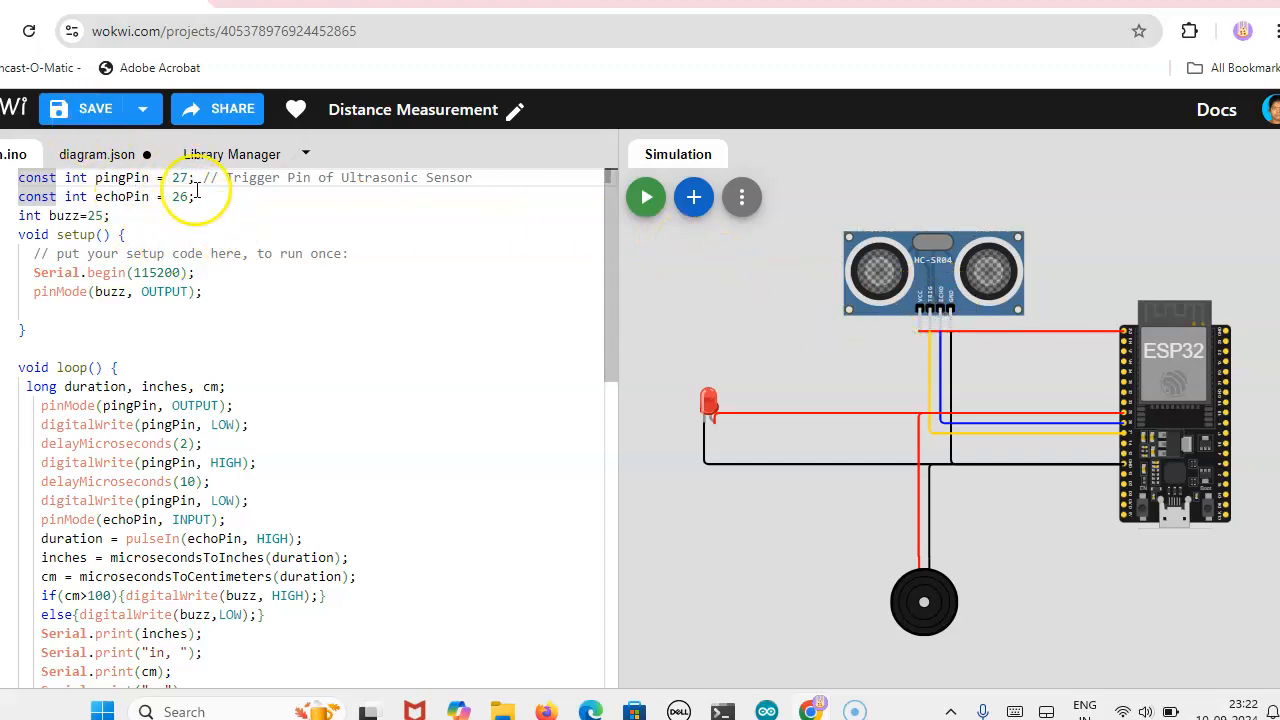
pyautogui.moveTo(933, 352)
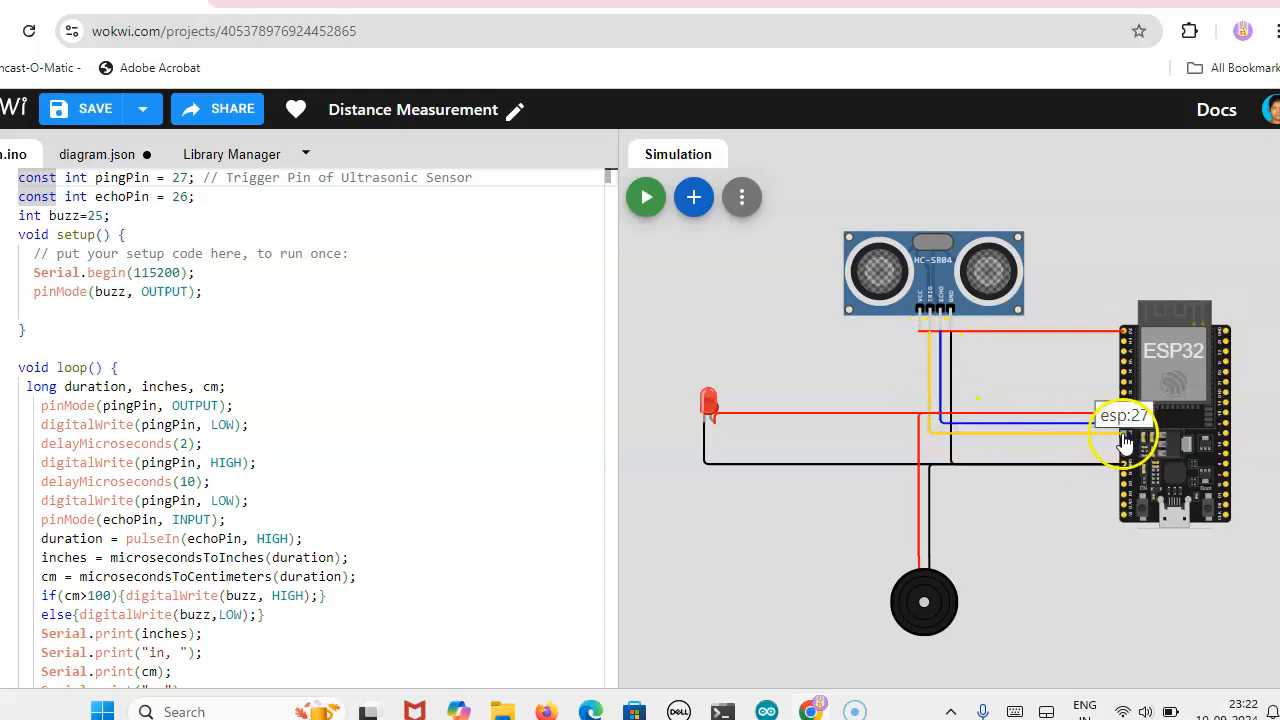
pyautogui.moveTo(1128, 430)
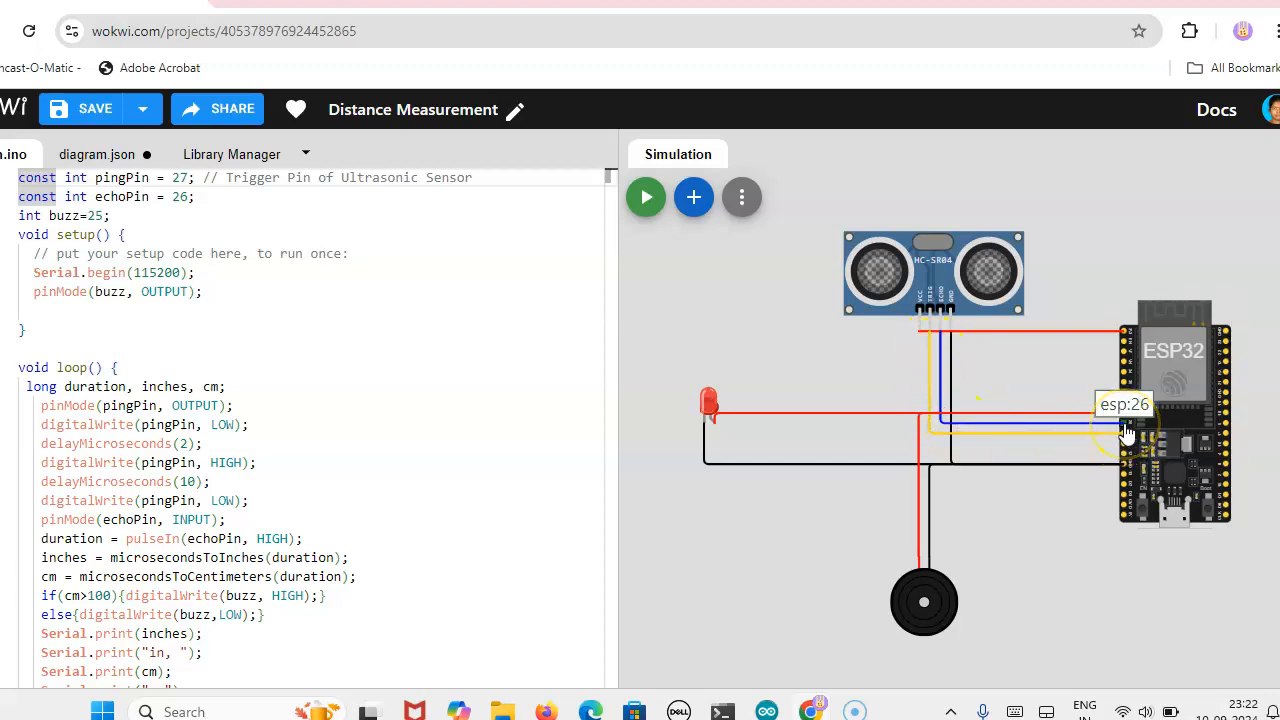
pyautogui.click(710, 410)
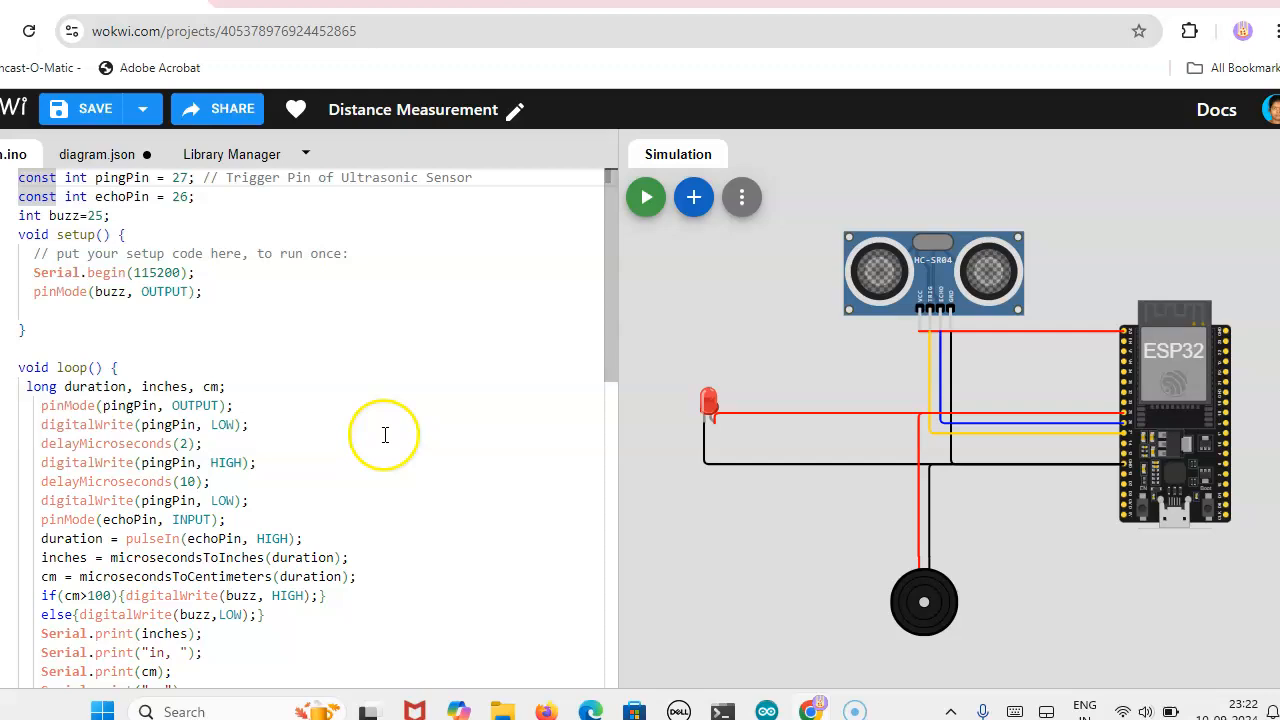
pyautogui.scroll(-3)
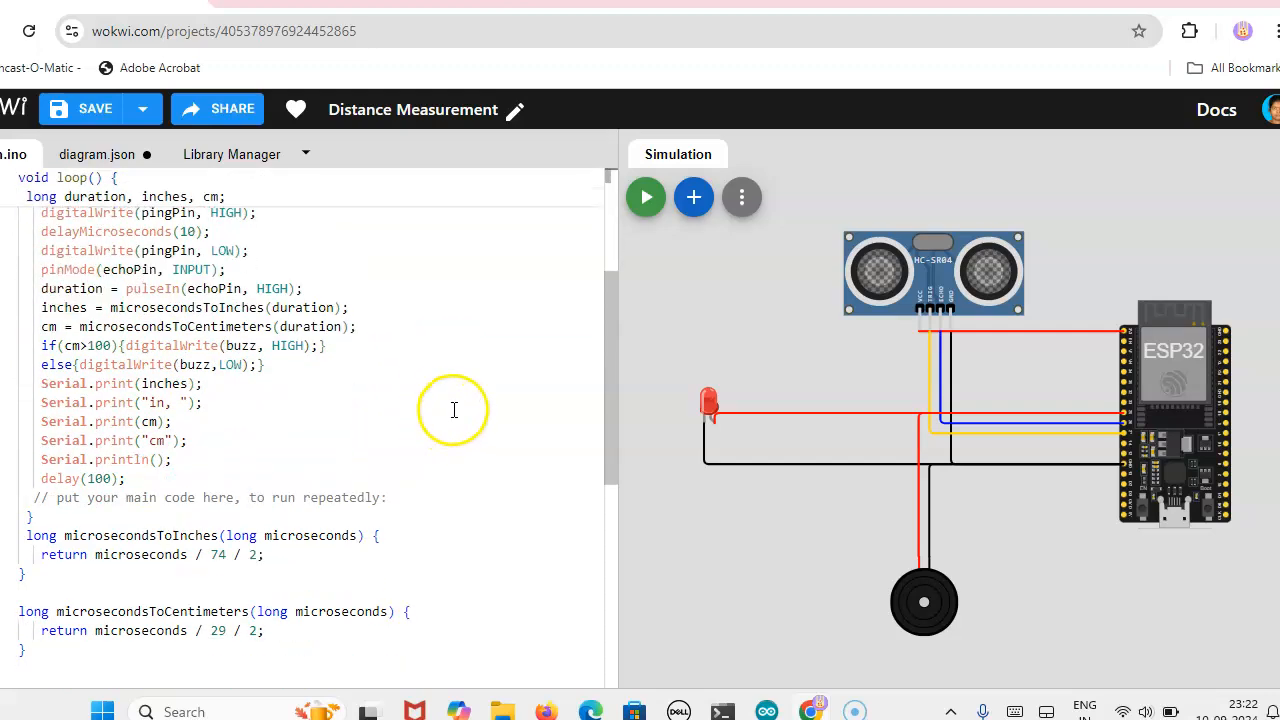
pyautogui.moveTo(870, 498)
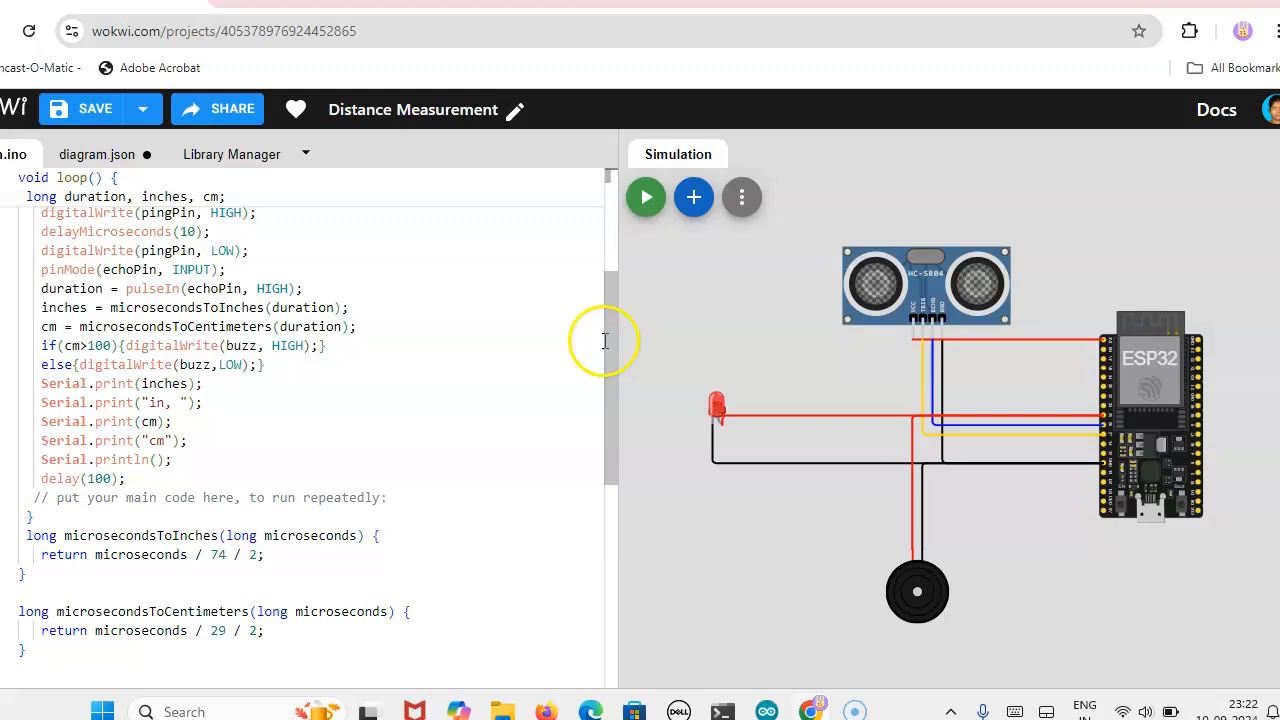
pyautogui.click(915, 590)
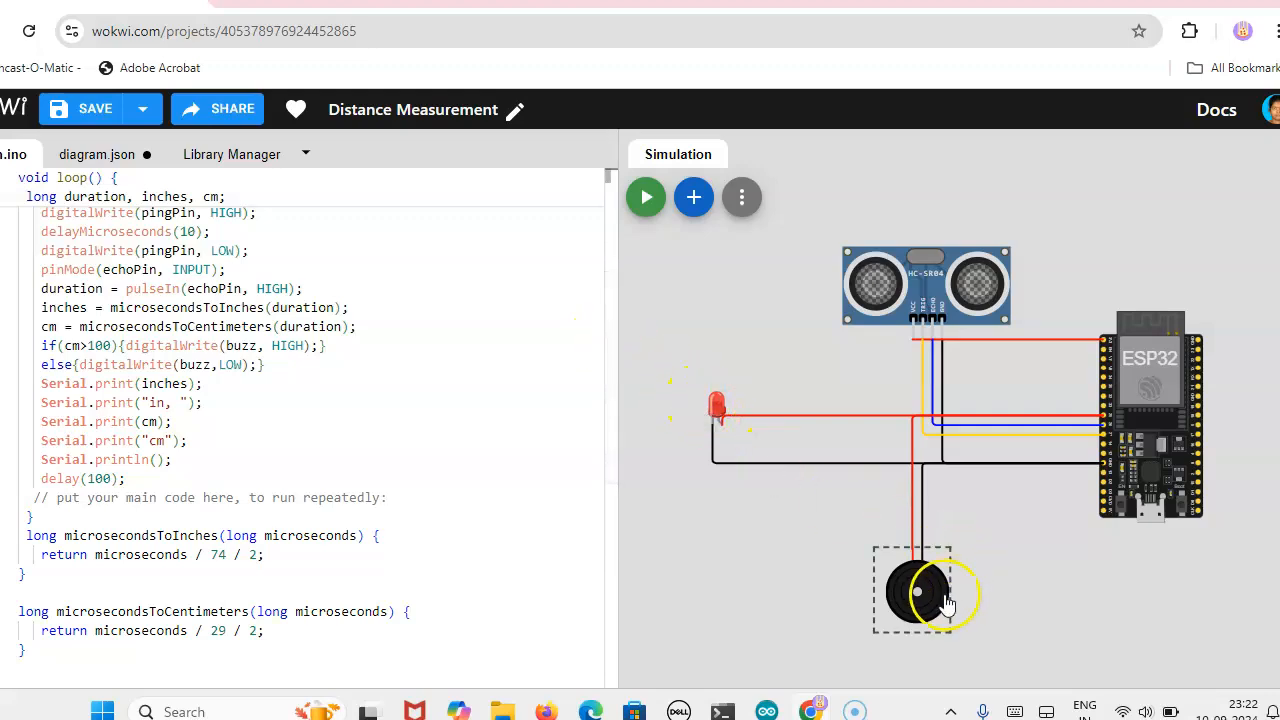
pyautogui.moveTo(940, 600)
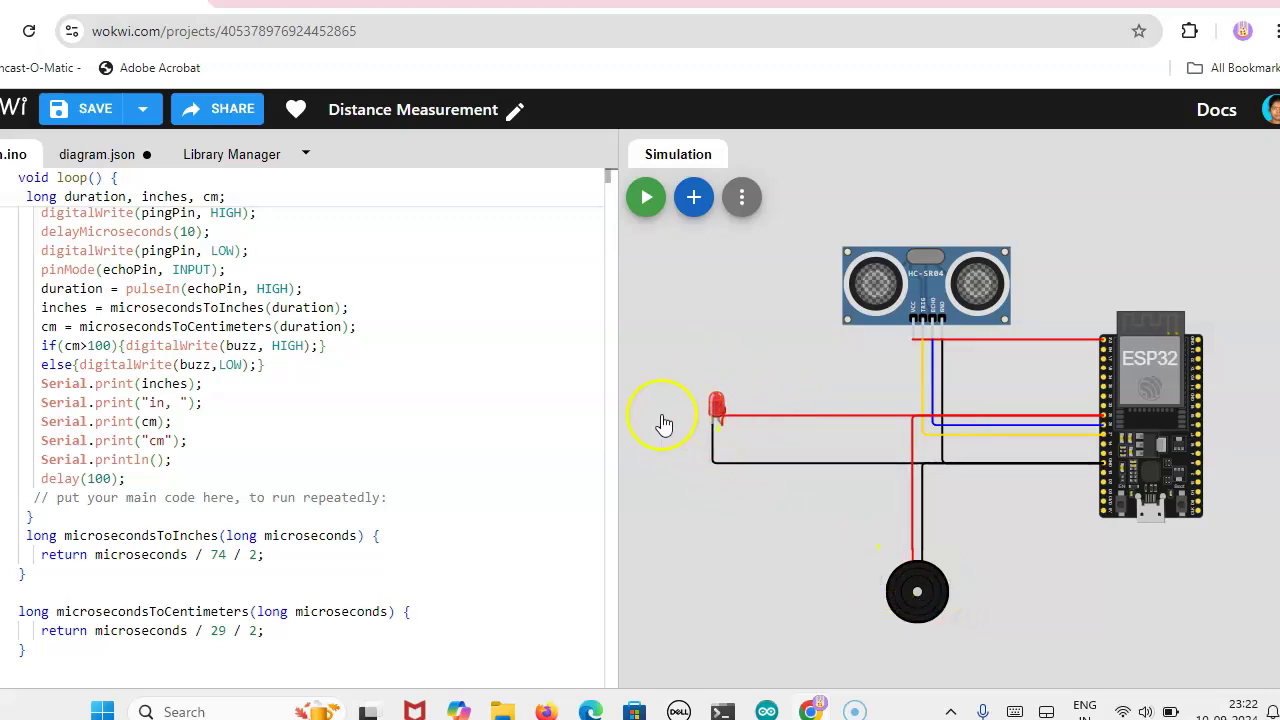
pyautogui.moveTo(615, 425)
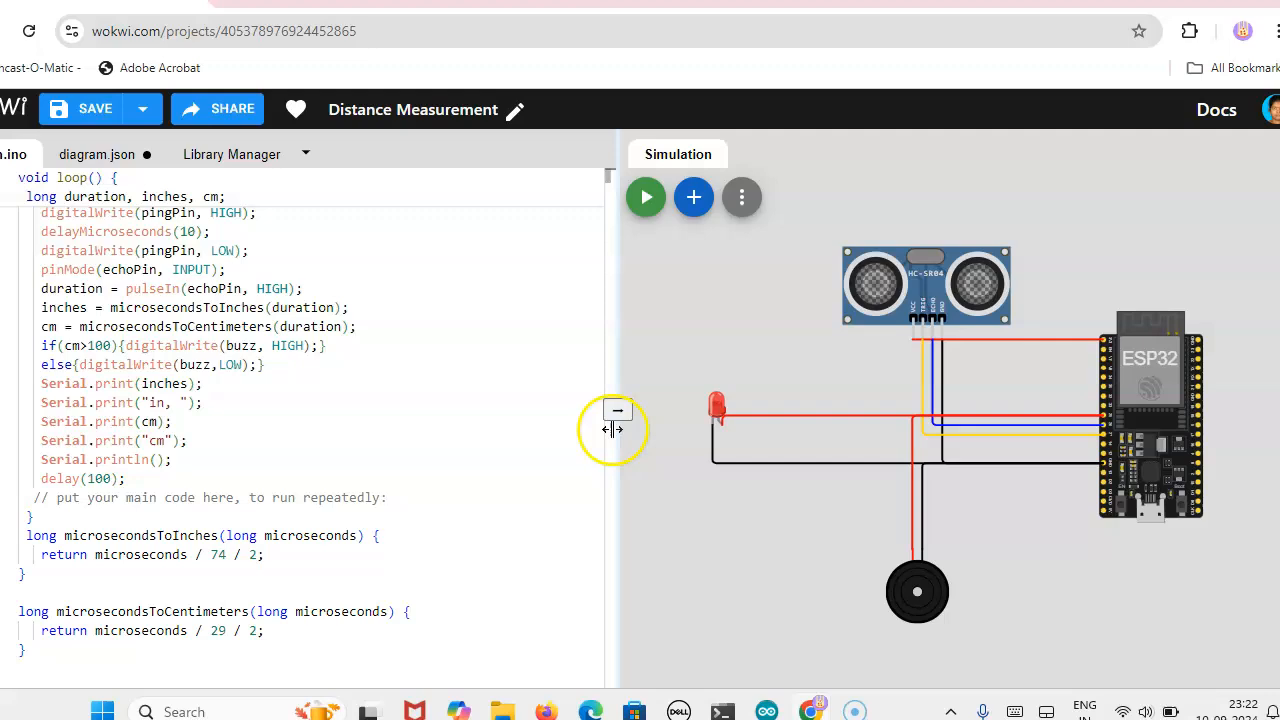
pyautogui.scroll(3)
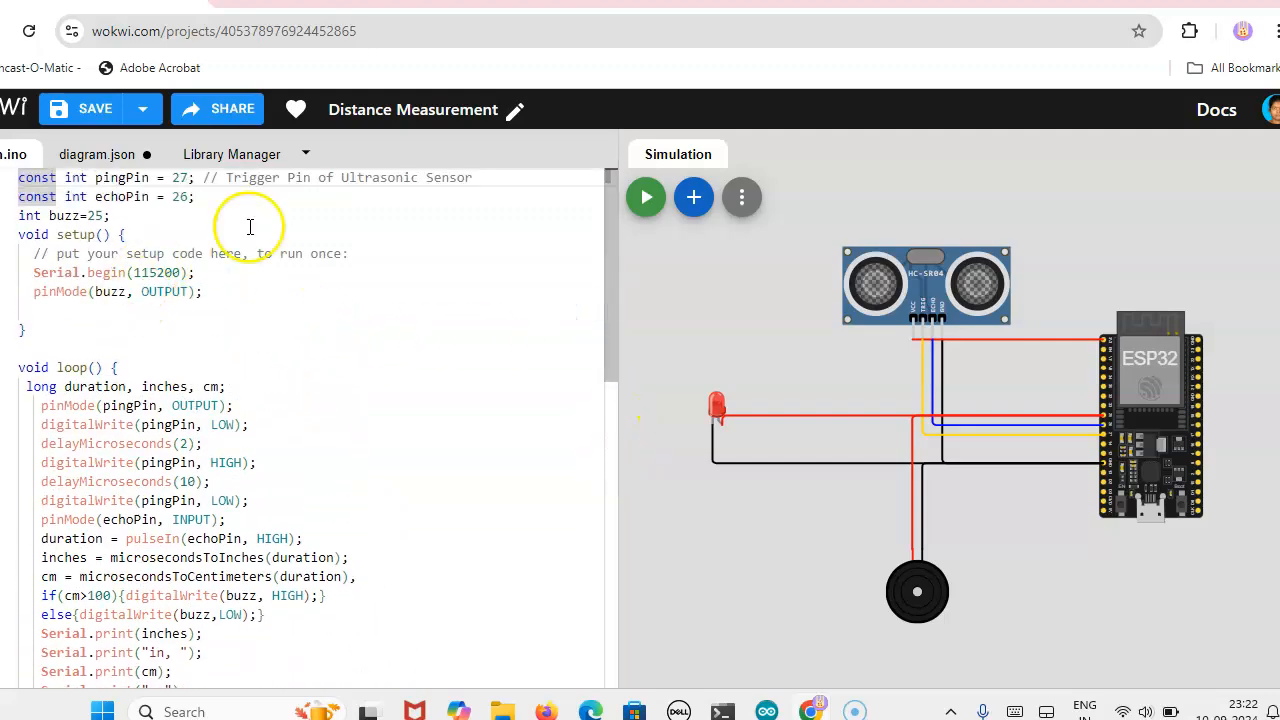
pyautogui.moveTo(330, 281)
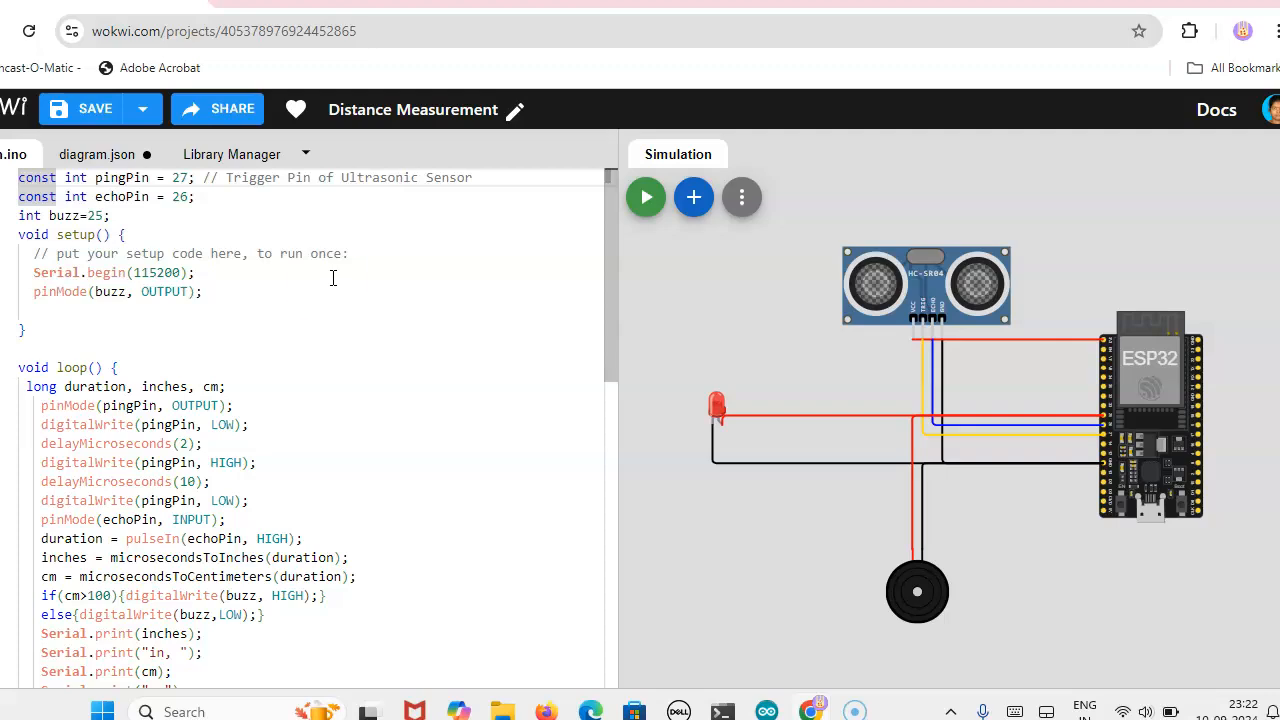
pyautogui.moveTo(322, 285)
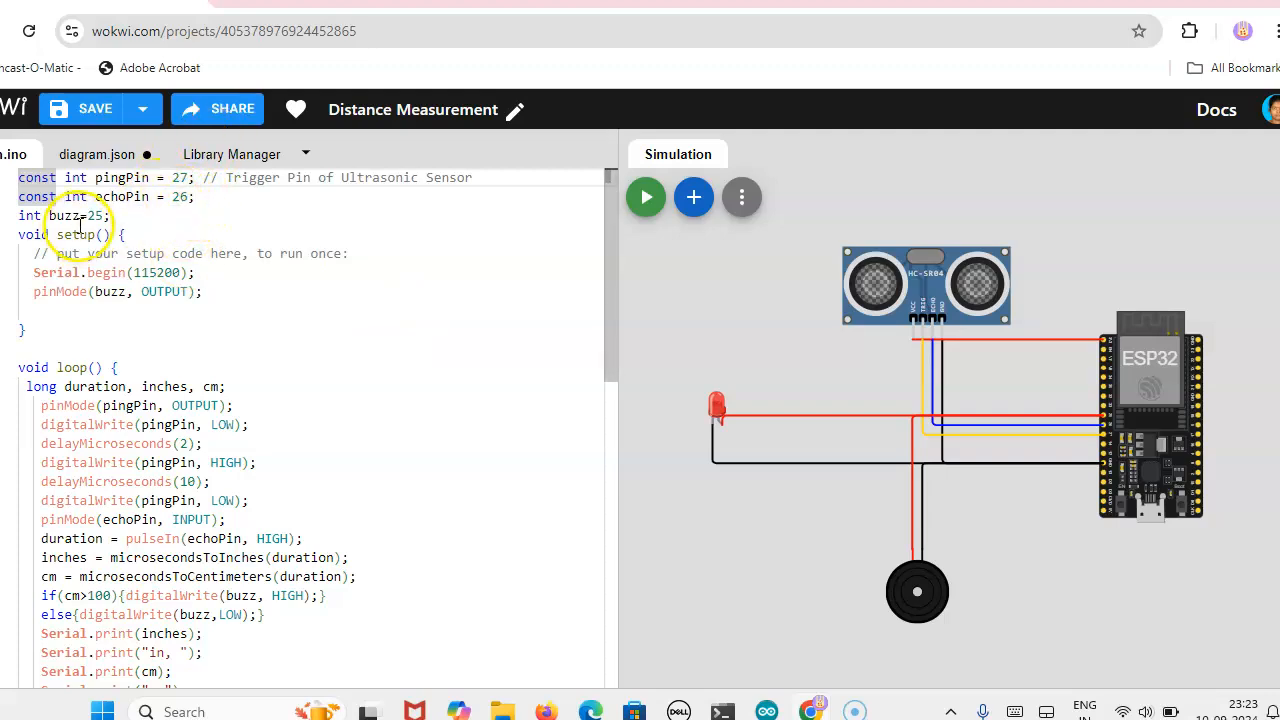
pyautogui.moveTo(1108, 445)
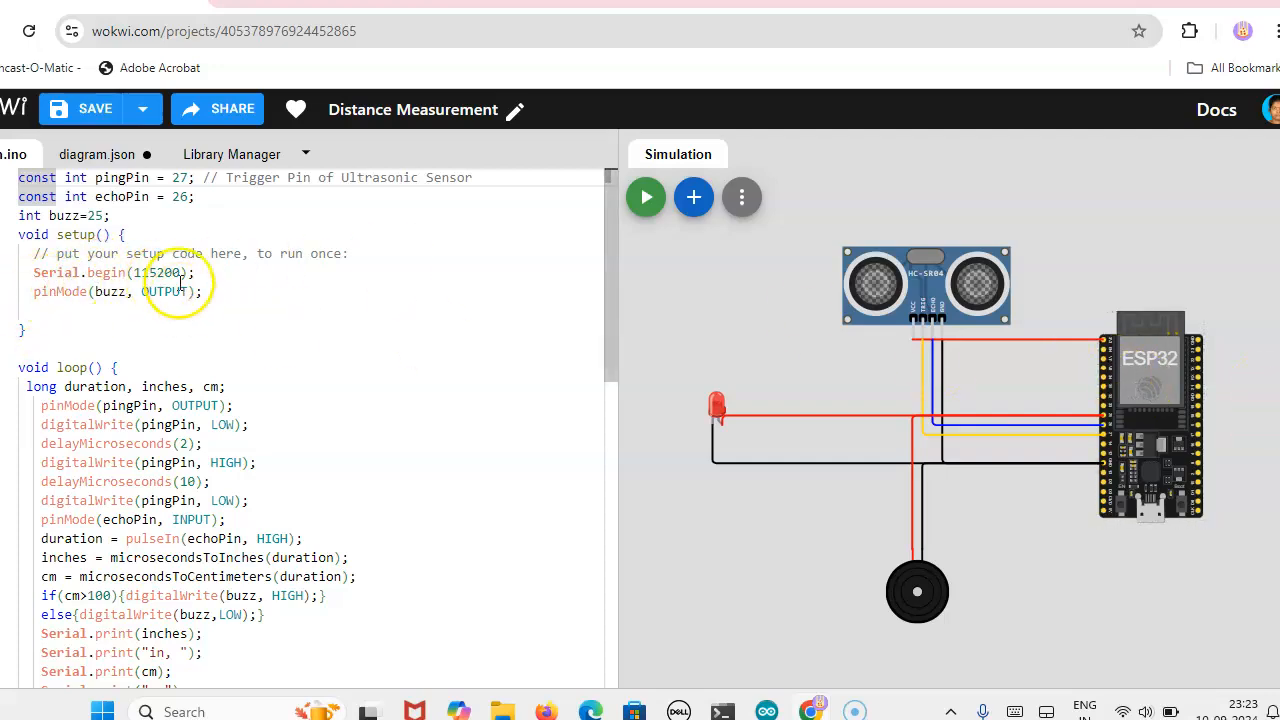
pyautogui.moveTo(630, 315)
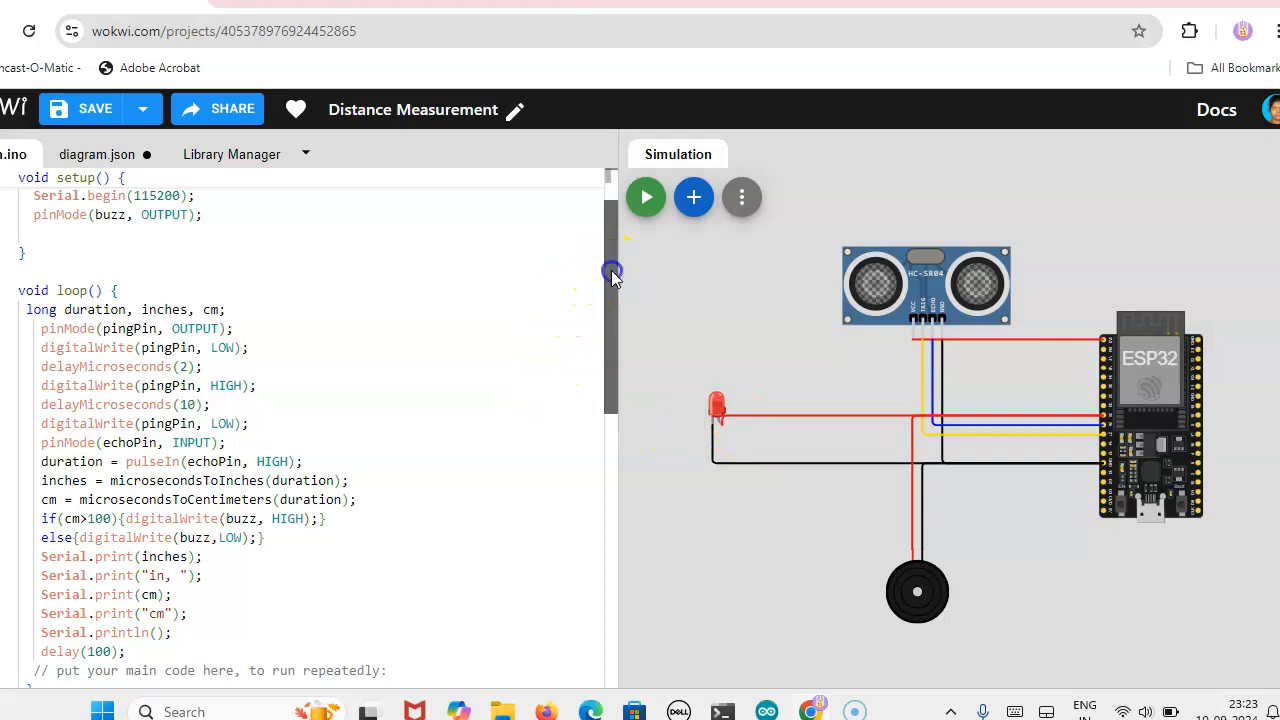
# Start the simulation and bring up the HC-SR04 distance setting.
pyautogui.scroll(-3)
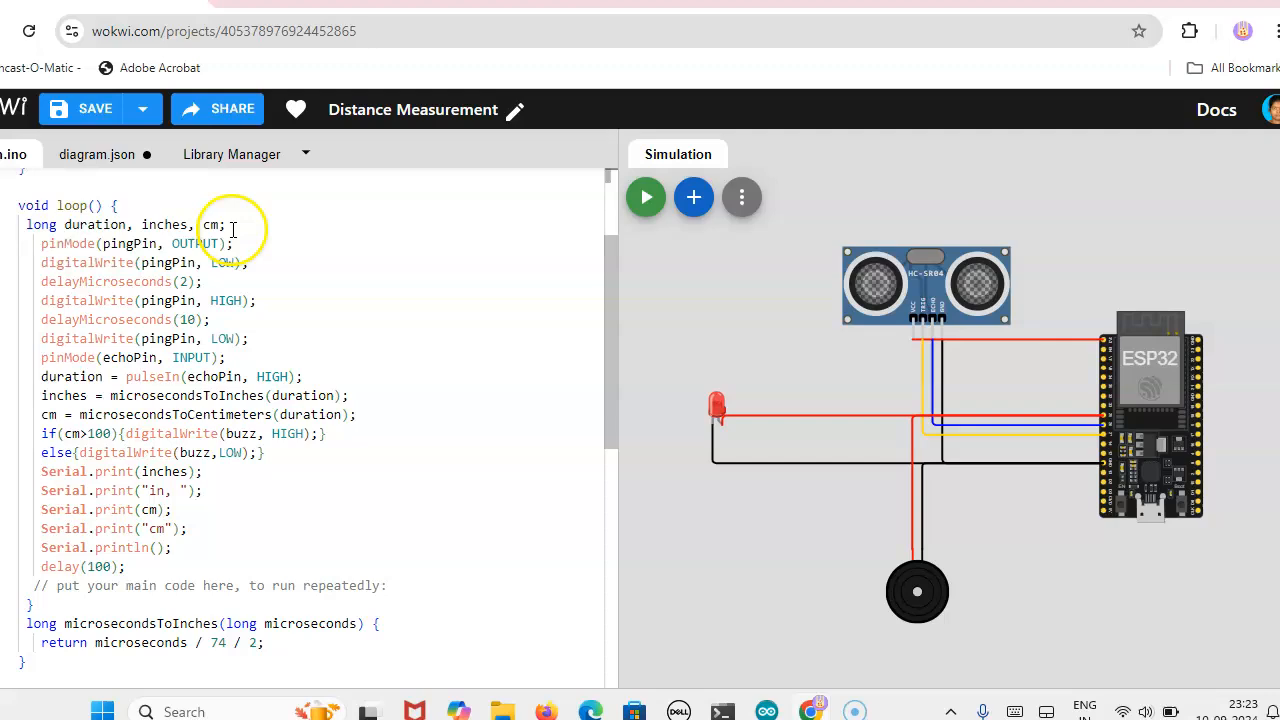
pyautogui.moveTo(960, 382)
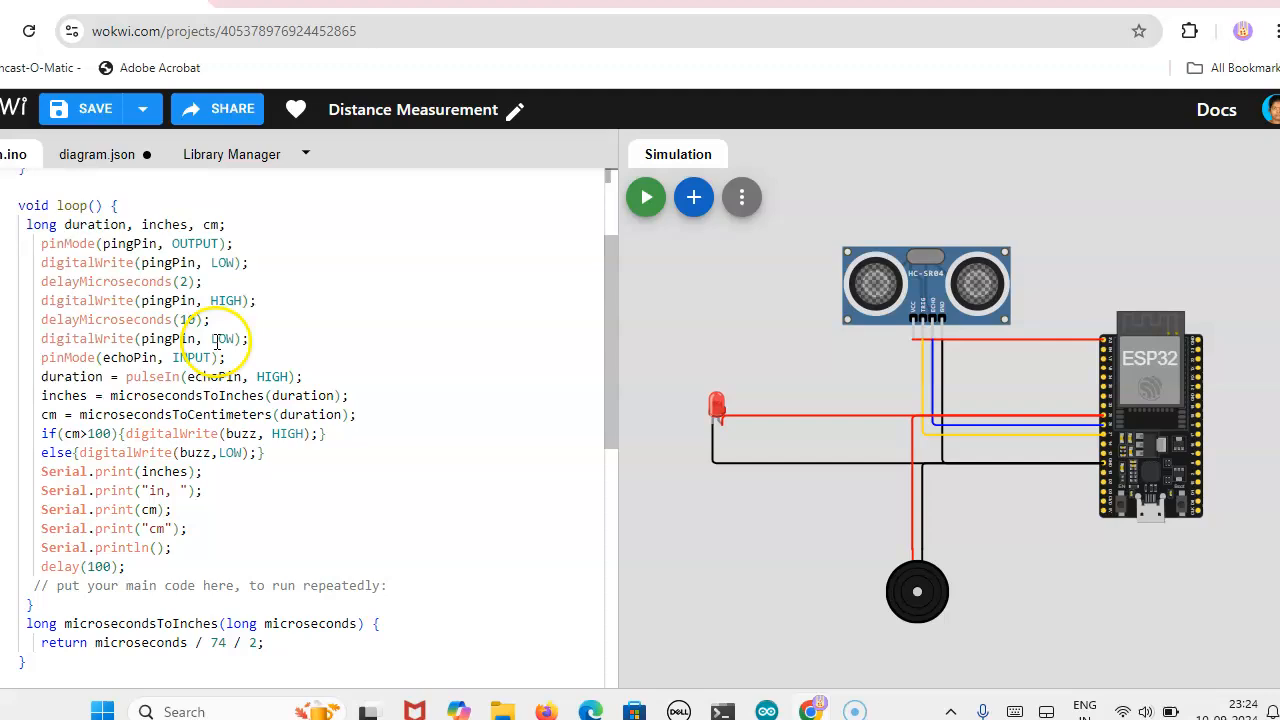
pyautogui.moveTo(190, 371)
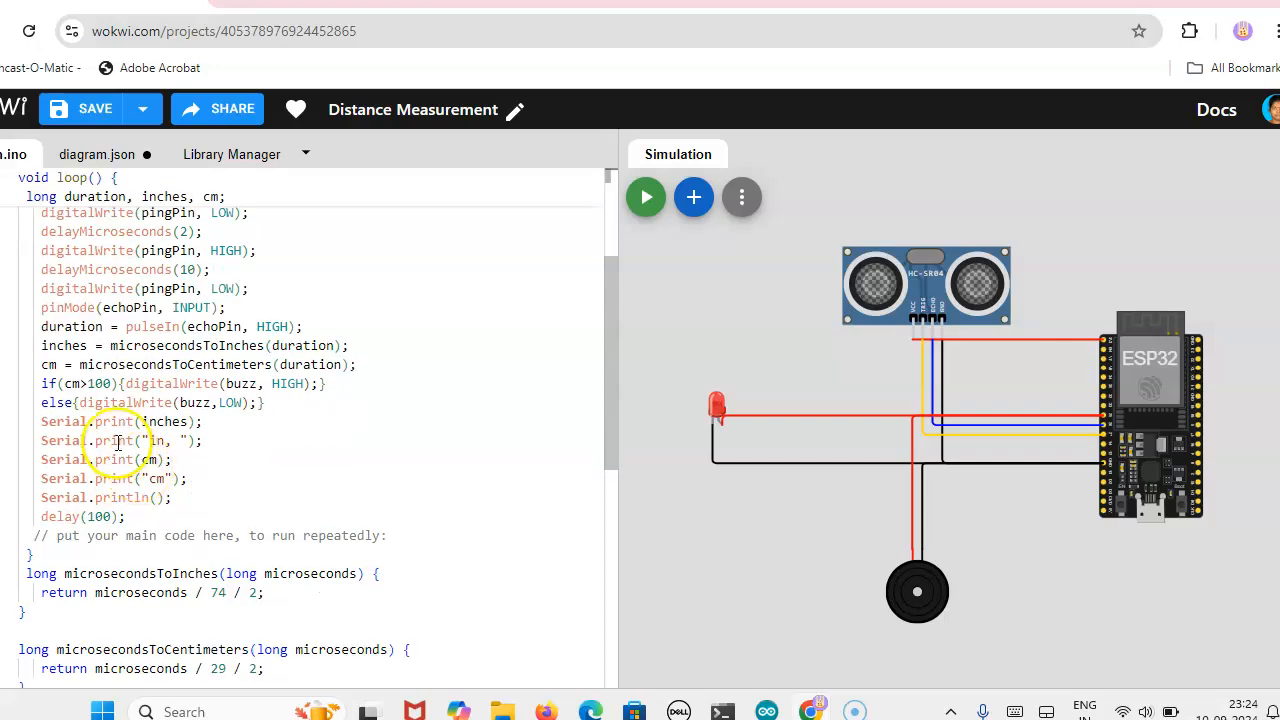
pyautogui.moveTo(435, 400)
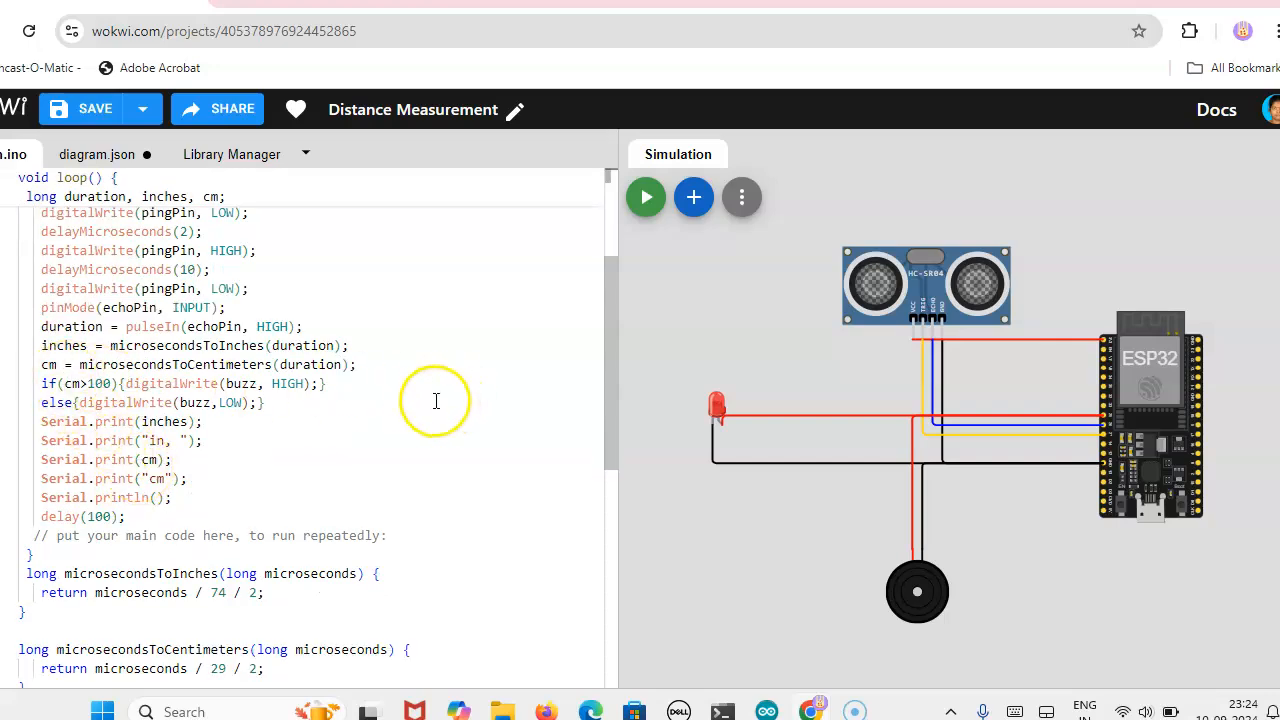
pyautogui.moveTo(180, 420)
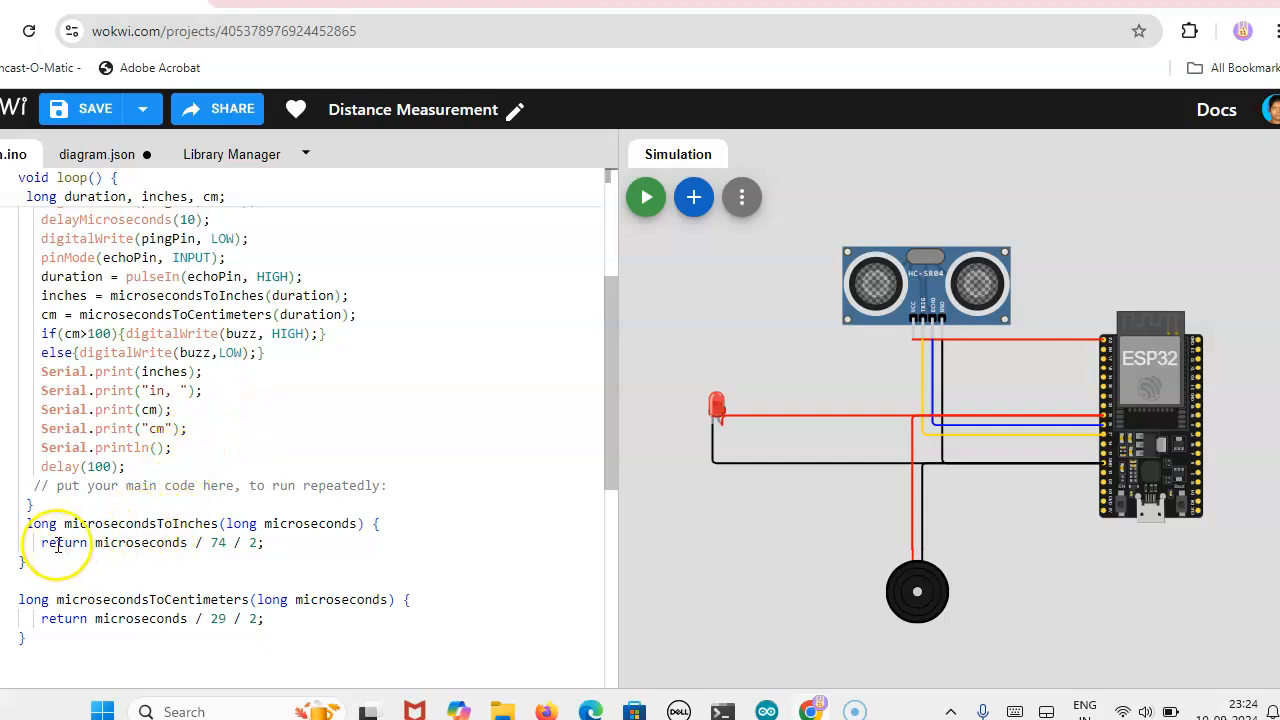
pyautogui.moveTo(162, 530)
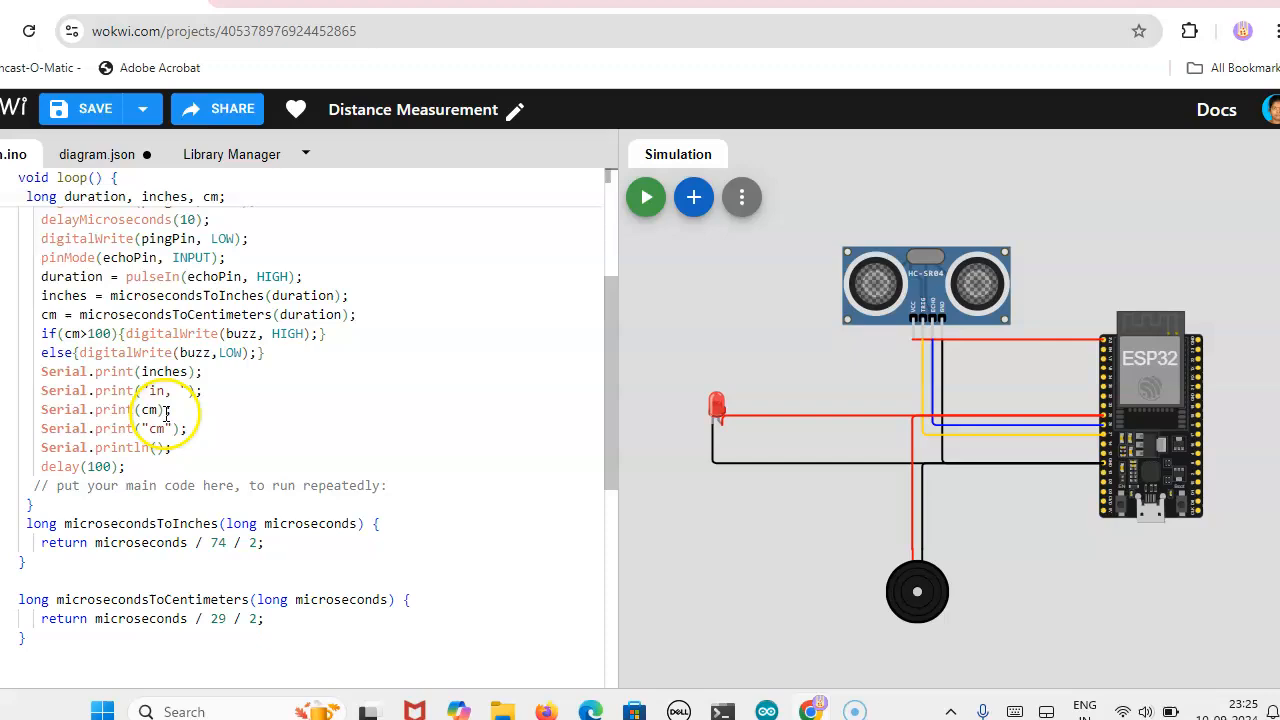
pyautogui.scroll(3)
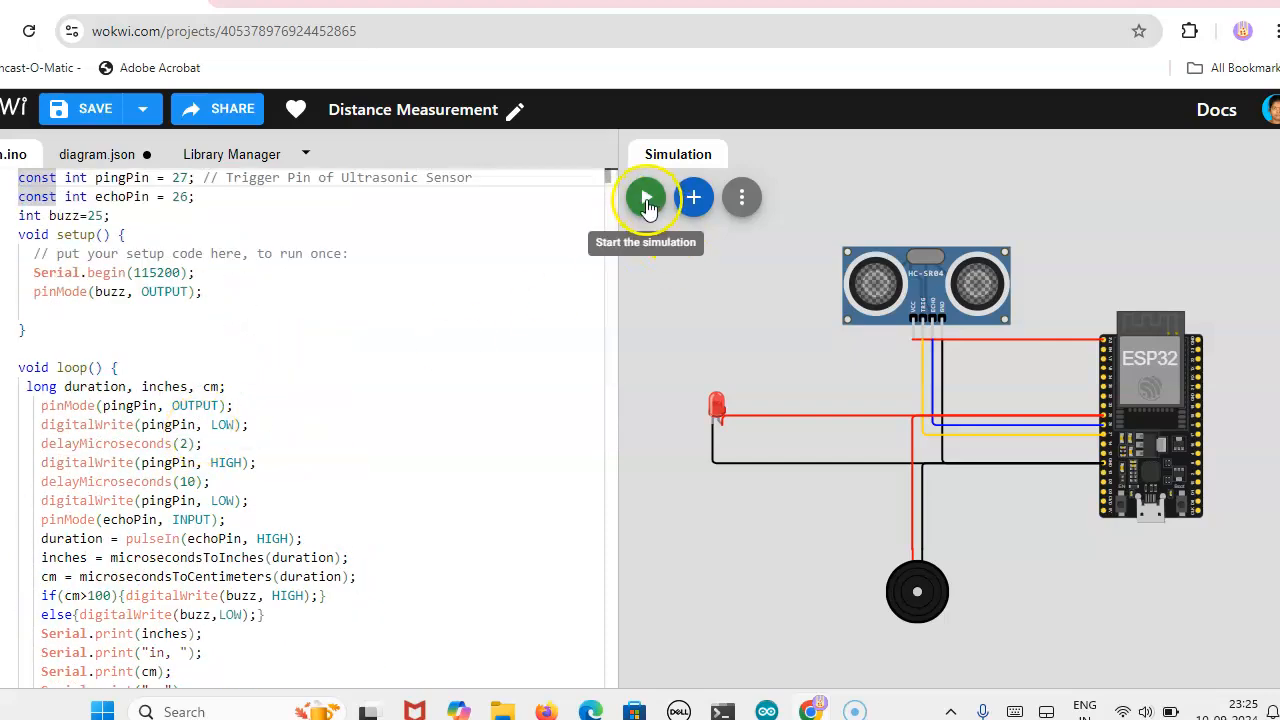
pyautogui.click(645, 197)
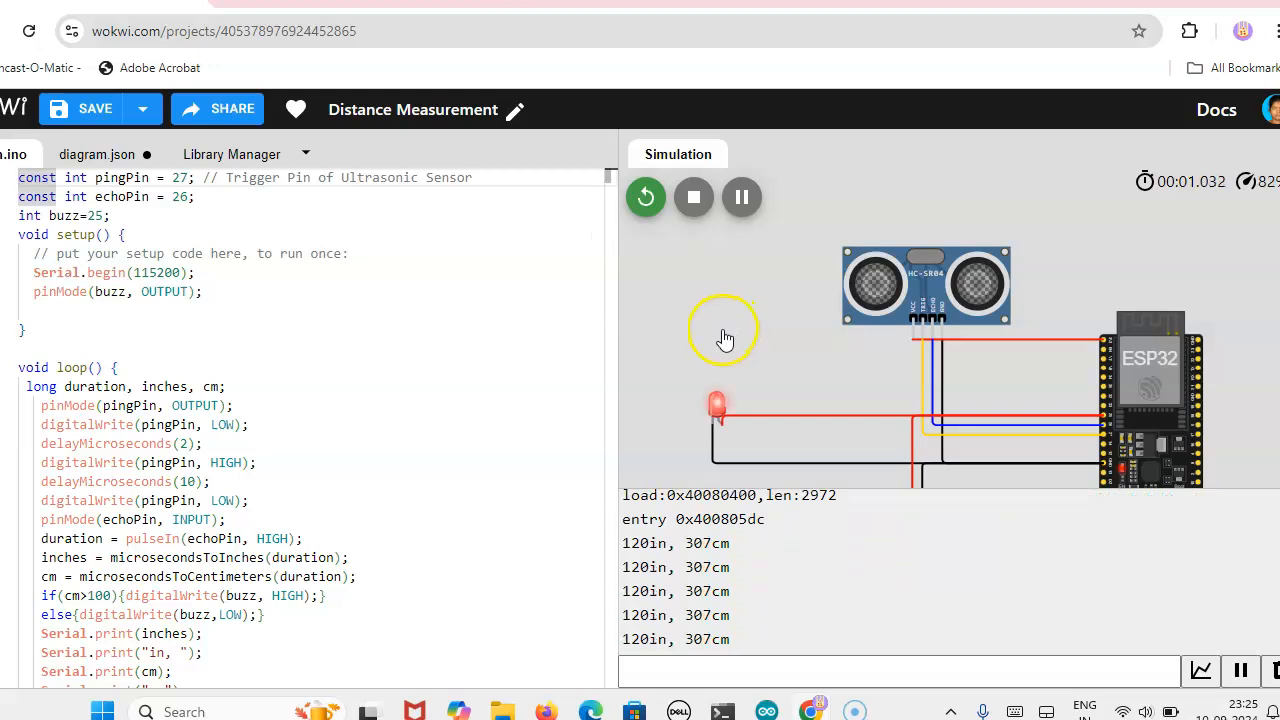
pyautogui.click(905, 290)
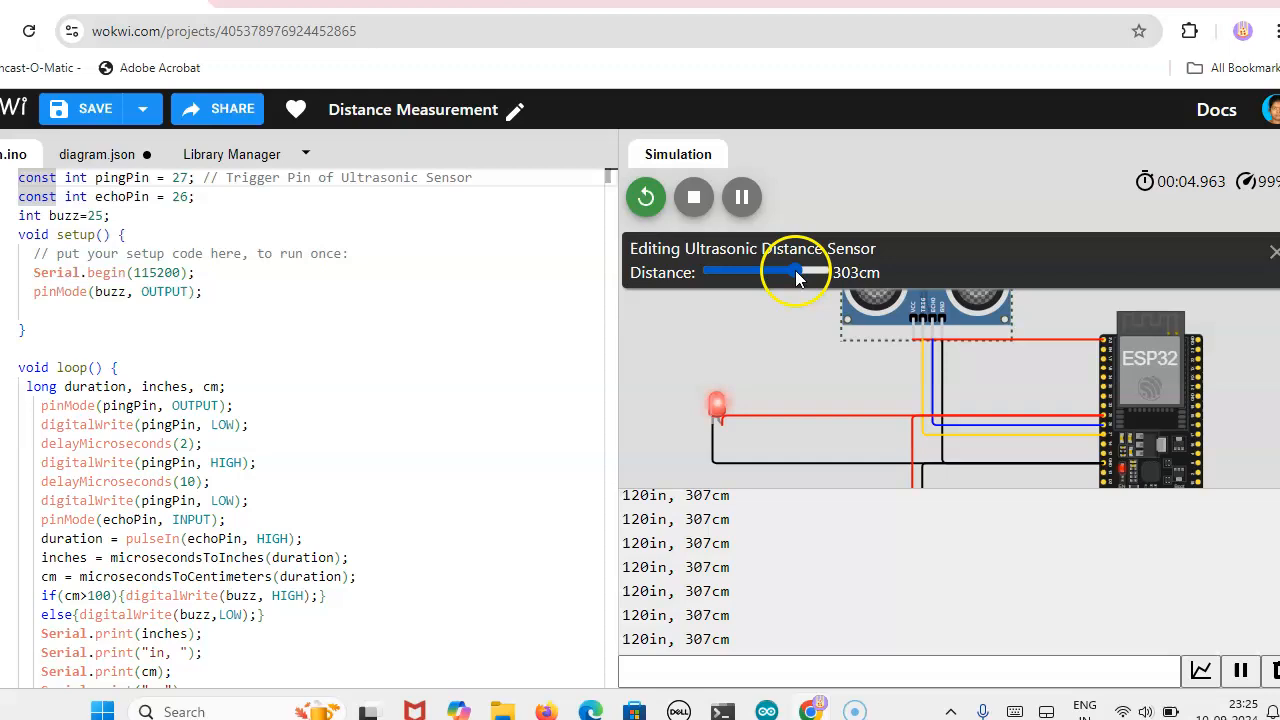
# Slide the sensor distance through 81, 137, 215, 303, 352, 282 and 225 cm.
pyautogui.moveTo(795, 271); pyautogui.dragTo(728, 271)
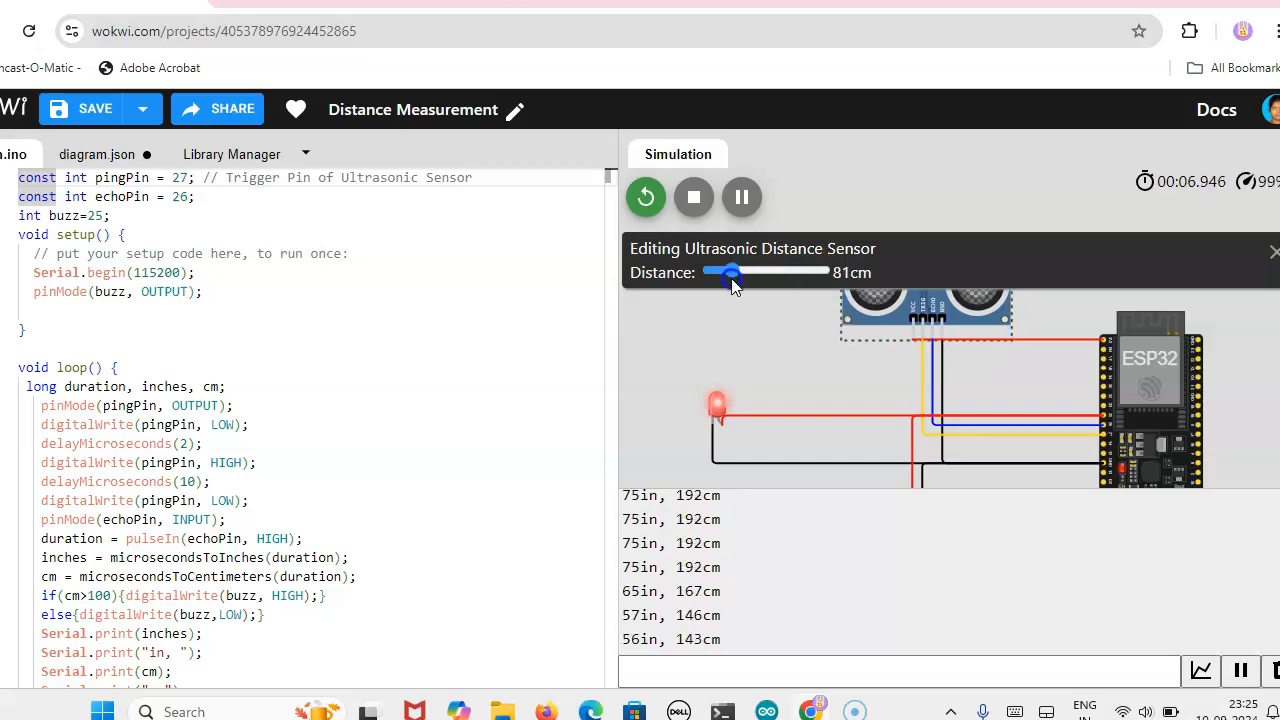
pyautogui.moveTo(728, 272); pyautogui.dragTo(748, 272)
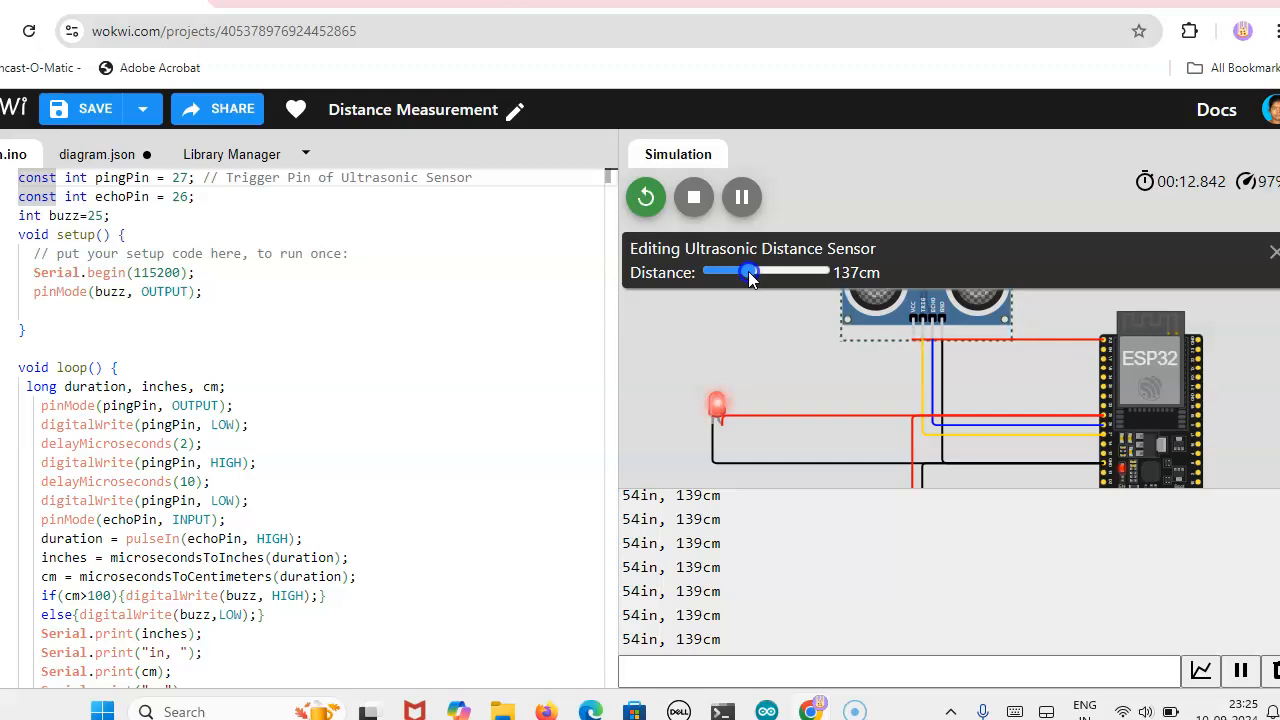
pyautogui.moveTo(750, 272); pyautogui.dragTo(770, 272)
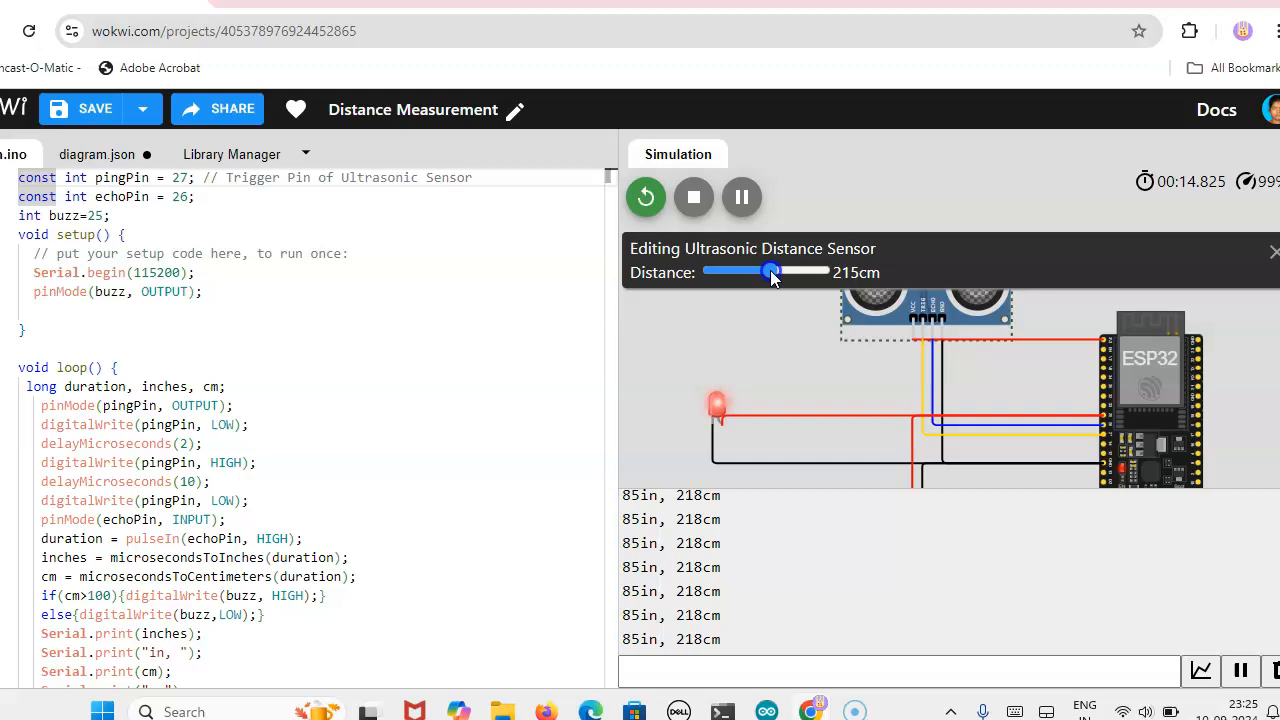
pyautogui.moveTo(770, 271); pyautogui.dragTo(800, 271)
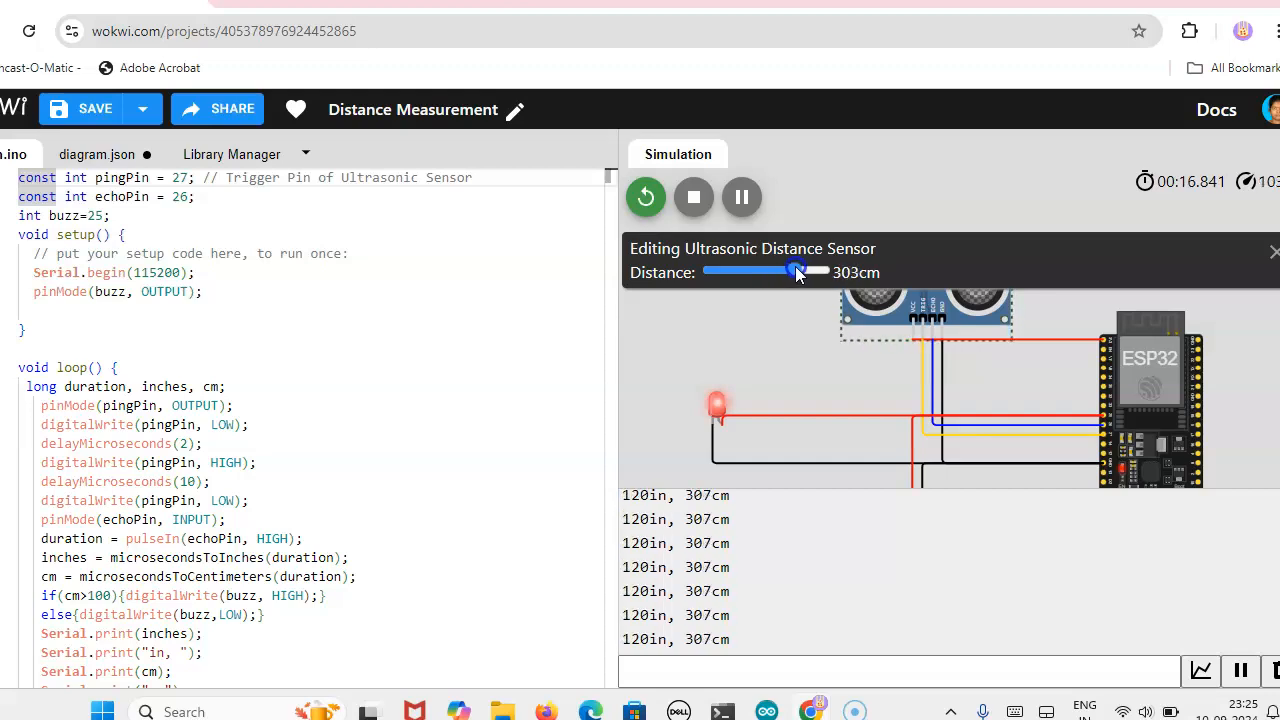
pyautogui.moveTo(795, 271); pyautogui.dragTo(810, 271)
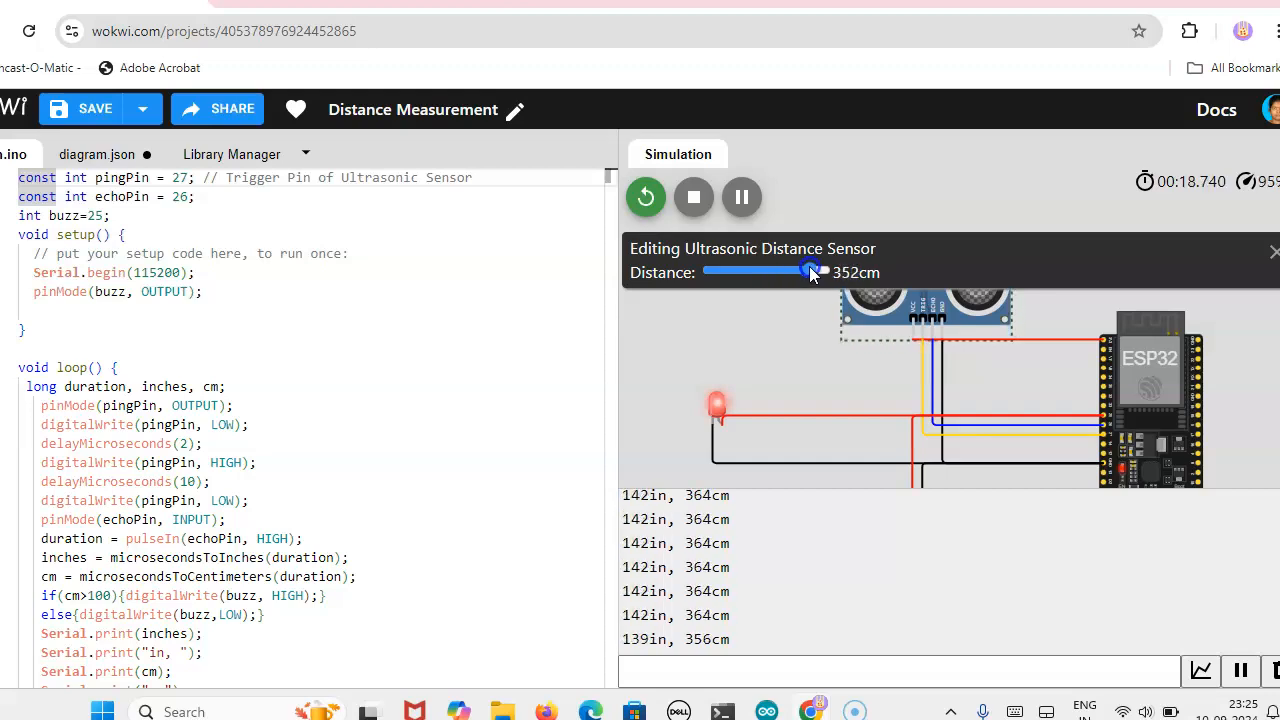
pyautogui.moveTo(810, 271); pyautogui.dragTo(792, 271)
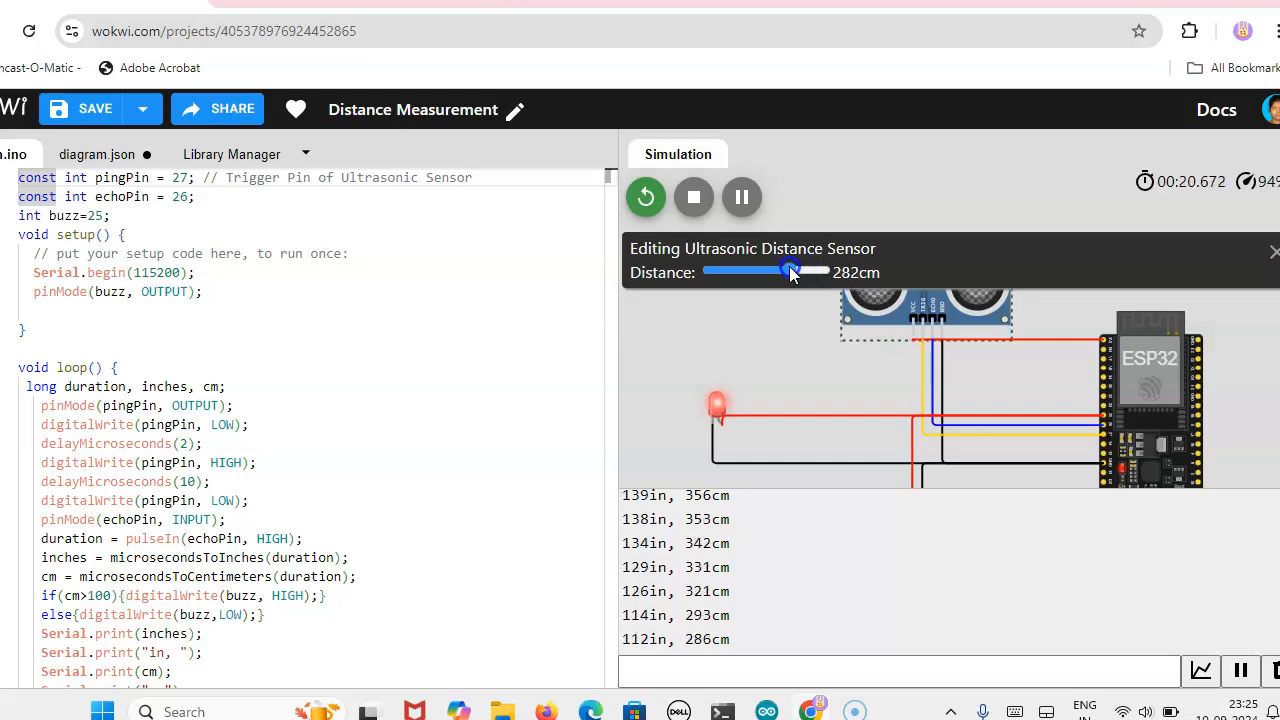
pyautogui.moveTo(790, 270); pyautogui.dragTo(774, 270)
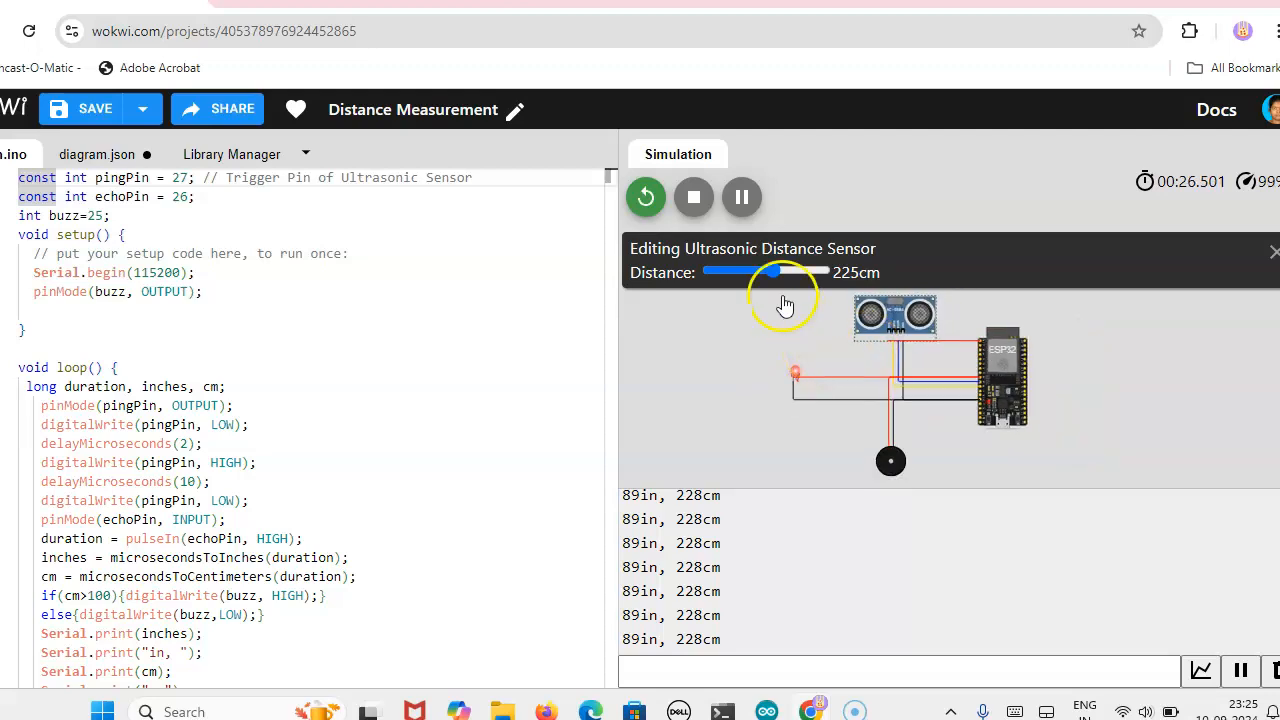
# Sweep the sensor distance from 236 down to 77 cm, then up past 100 cm.
pyautogui.moveTo(765, 271); pyautogui.dragTo(778, 271)
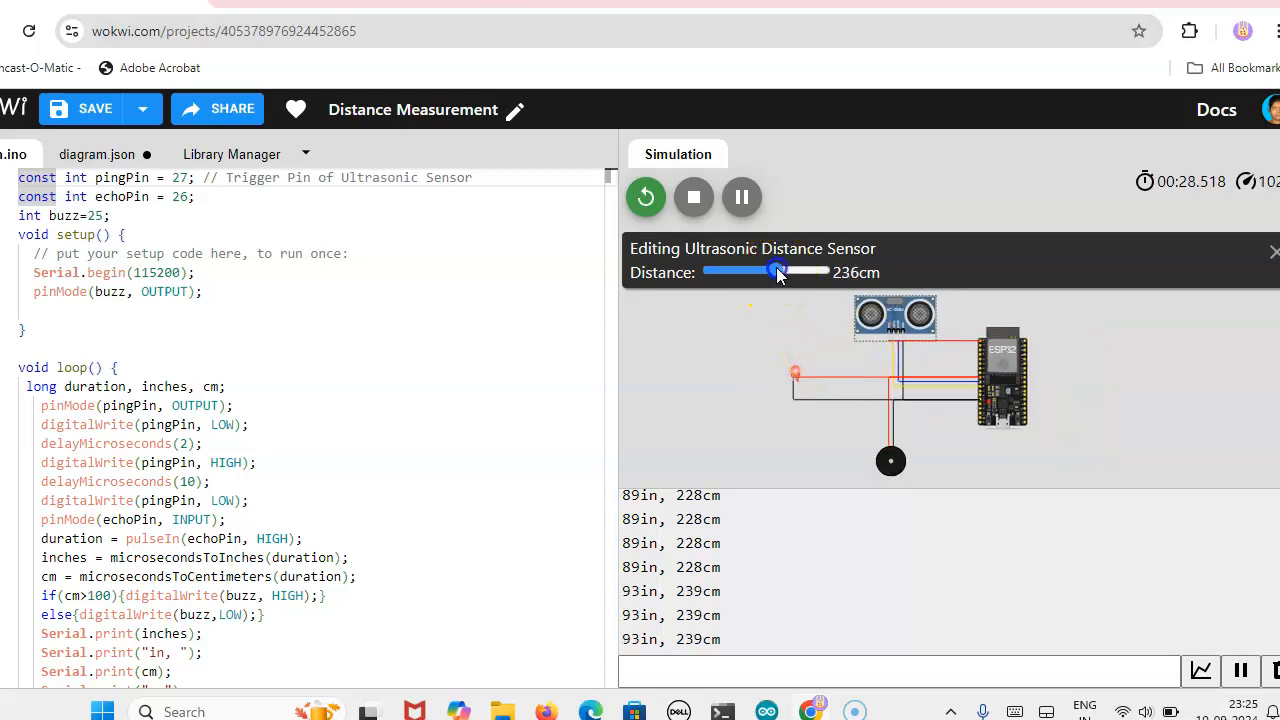
pyautogui.moveTo(778, 271); pyautogui.dragTo(753, 271)
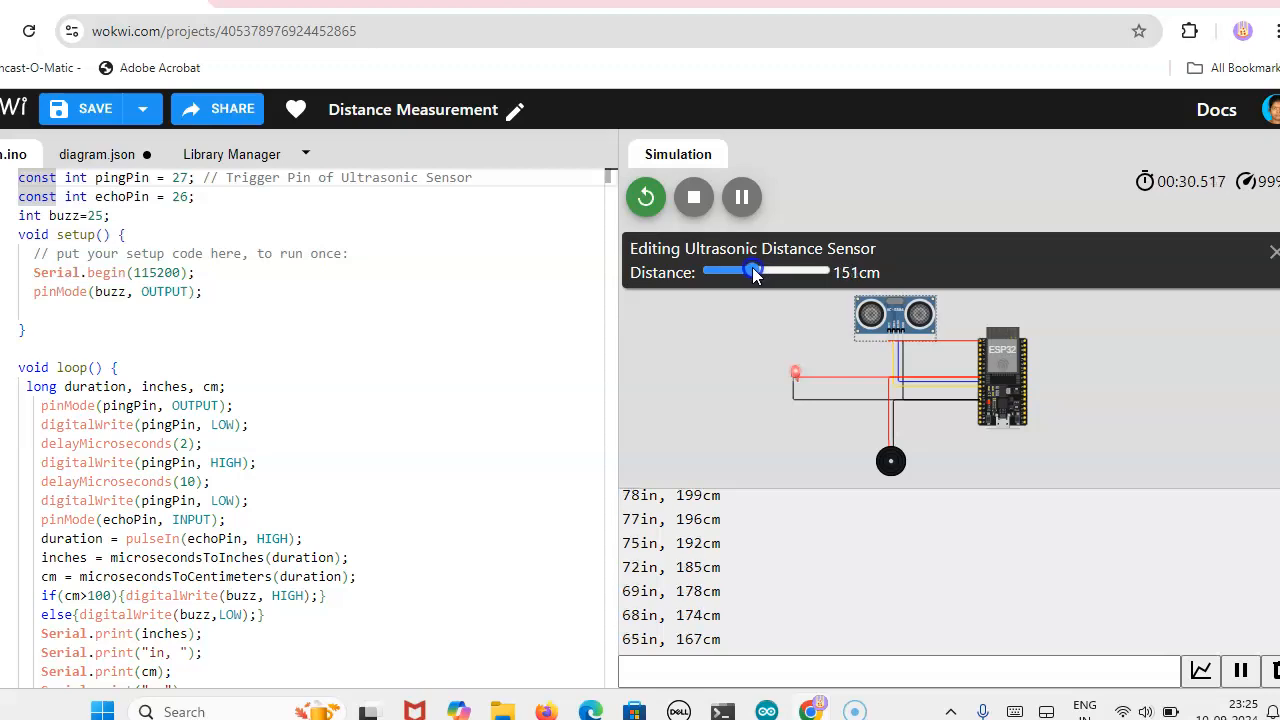
pyautogui.moveTo(753, 271); pyautogui.dragTo(730, 271)
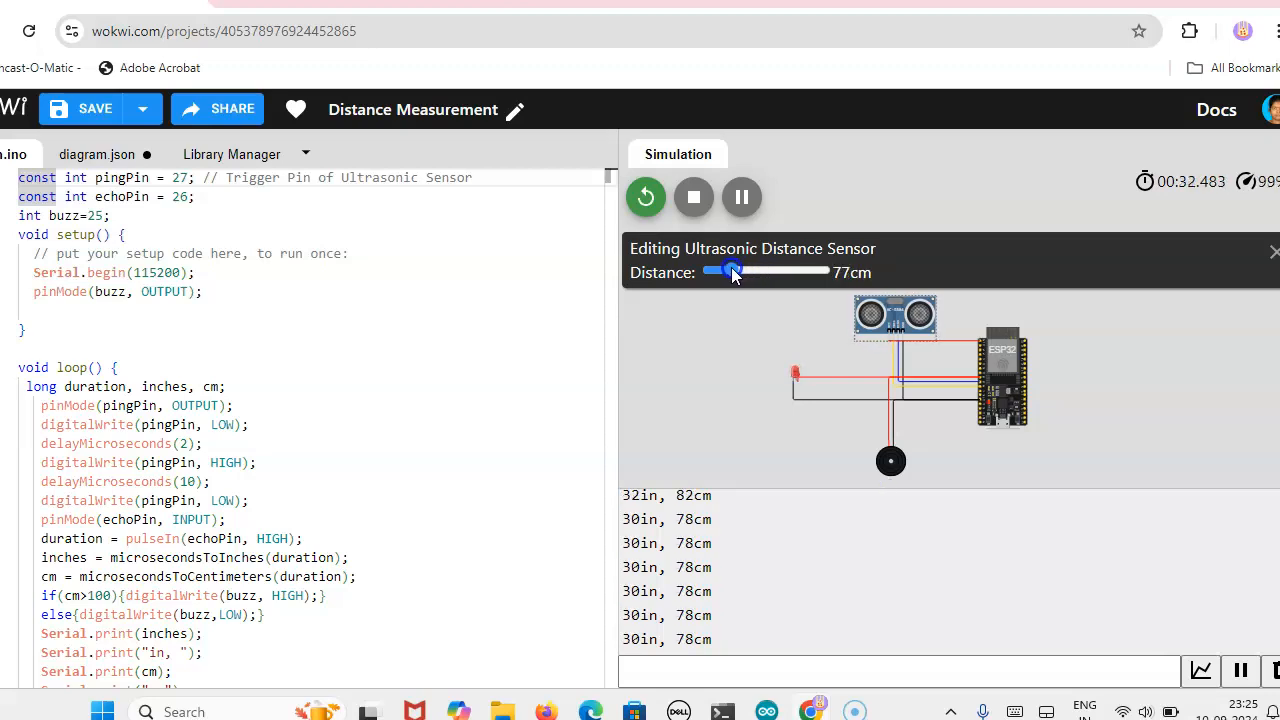
pyautogui.moveTo(730, 271); pyautogui.dragTo(740, 271)
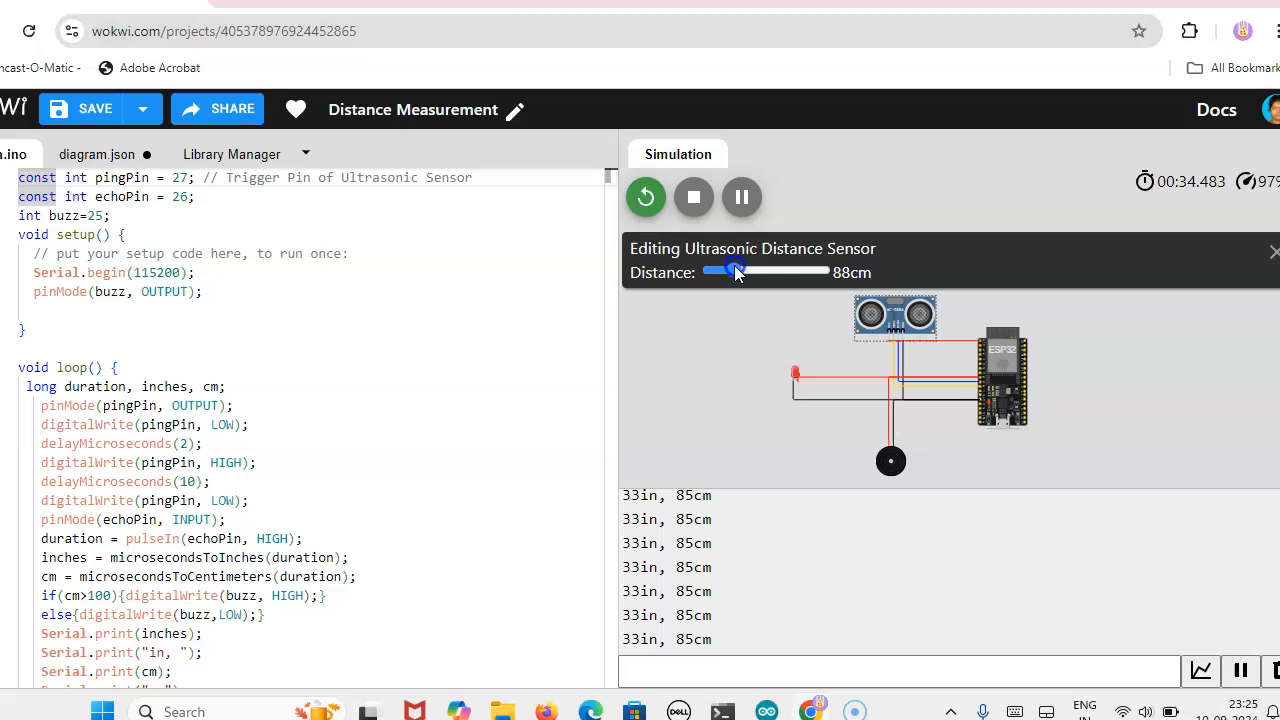
pyautogui.moveTo(729, 270); pyautogui.dragTo(737, 270)
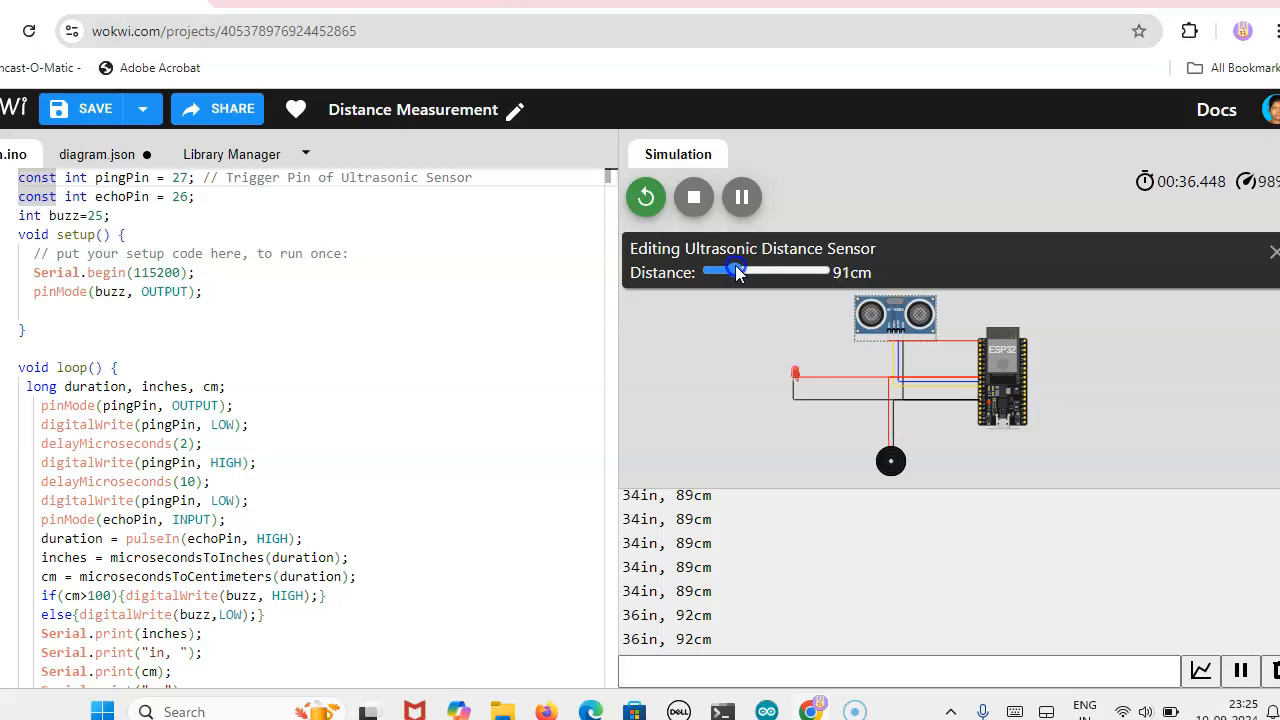
pyautogui.moveTo(725, 272); pyautogui.dragTo(740, 272)
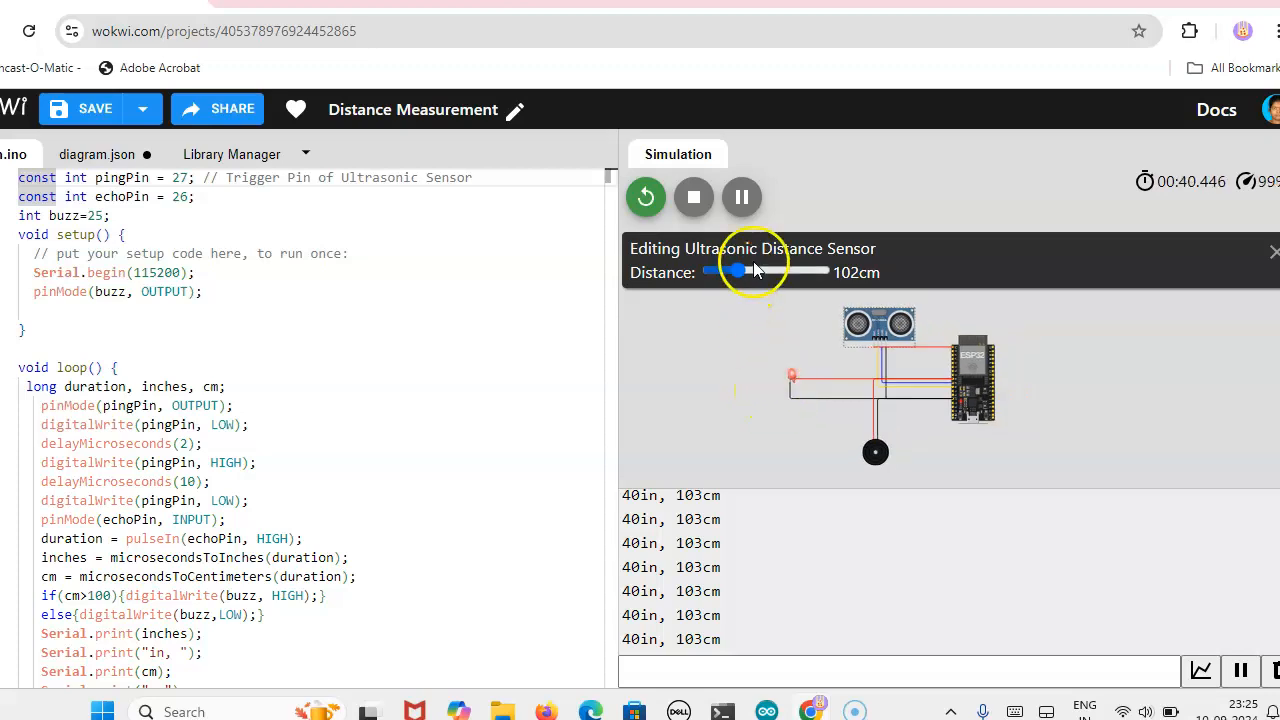
# Toggle the distance between about 81 and 105 cm, ending at 88 cm.
pyautogui.moveTo(737, 271); pyautogui.dragTo(730, 272)
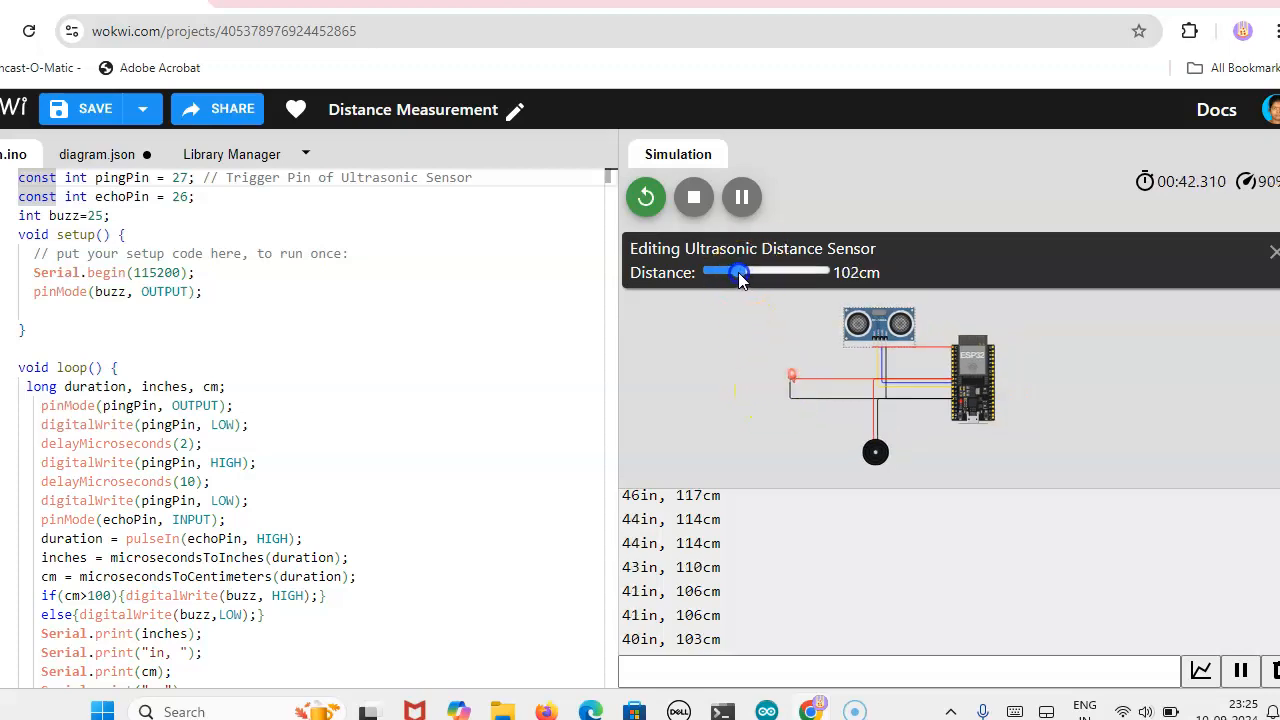
pyautogui.moveTo(745, 272); pyautogui.dragTo(730, 272)
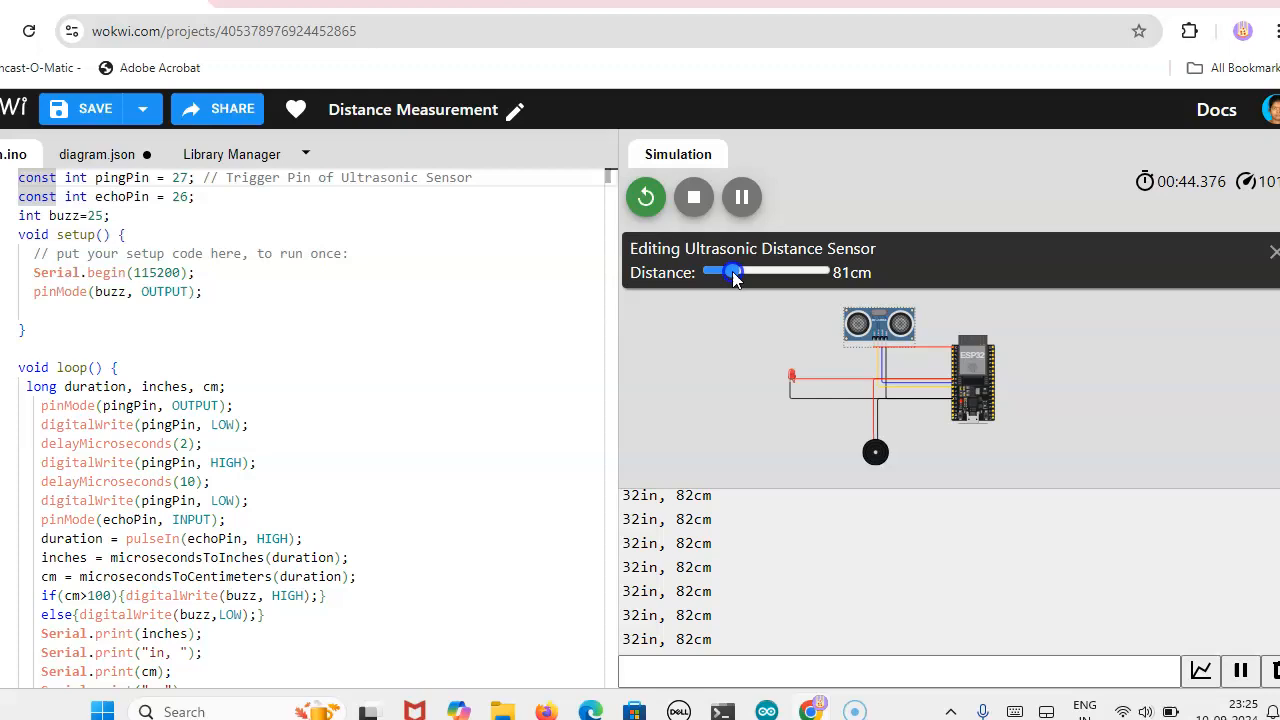
pyautogui.moveTo(730, 272); pyautogui.dragTo(735, 272)
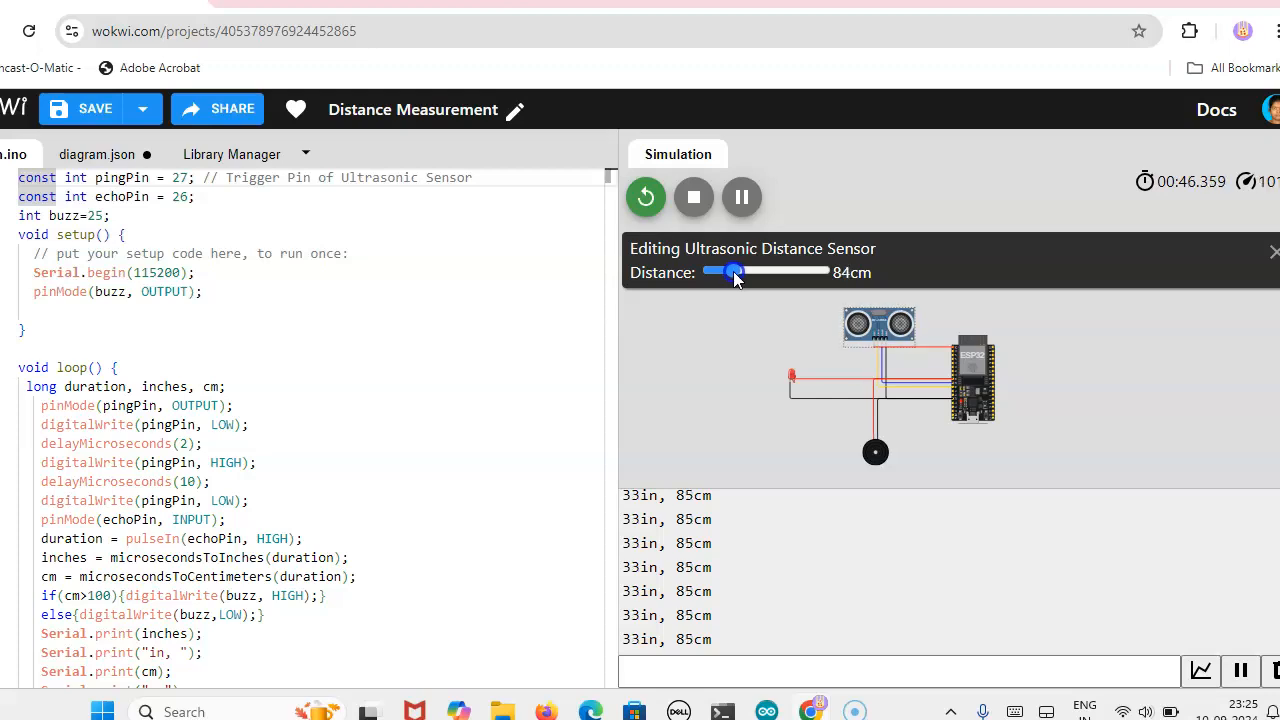
pyautogui.moveTo(725, 272); pyautogui.dragTo(740, 272)
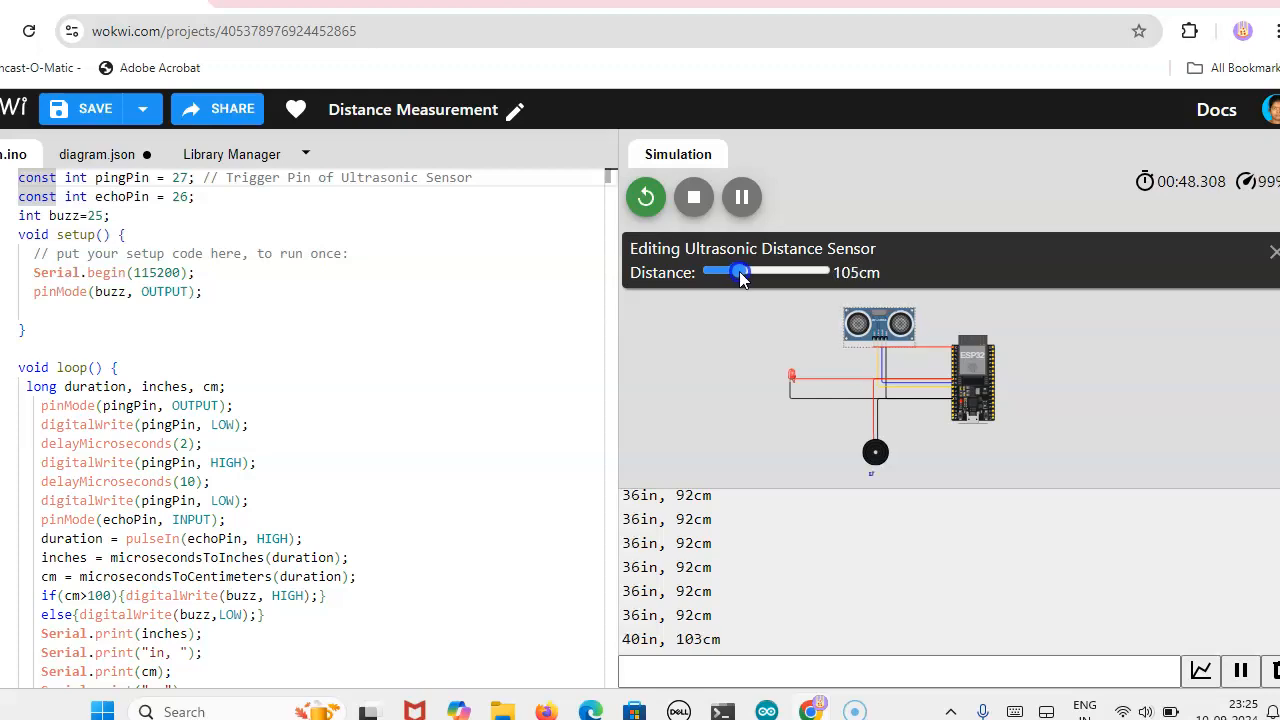
pyautogui.moveTo(745, 272); pyautogui.dragTo(735, 272)
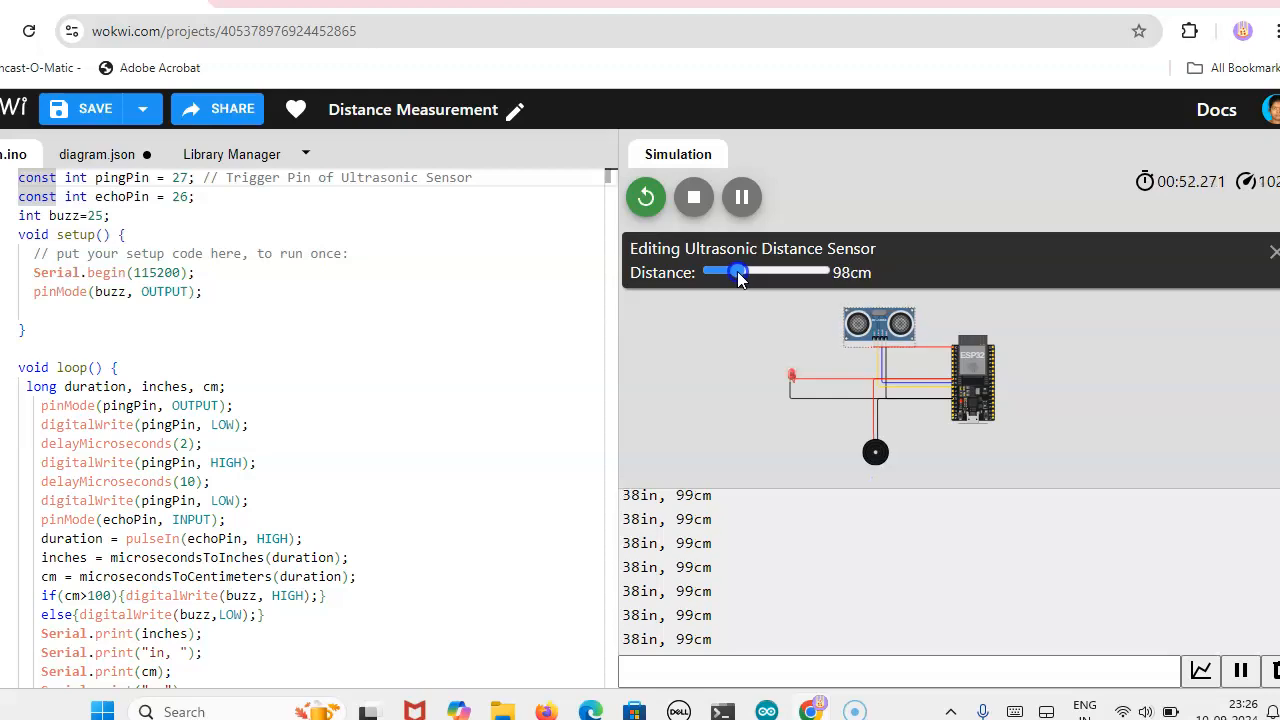
pyautogui.moveTo(740, 272); pyautogui.dragTo(735, 272)
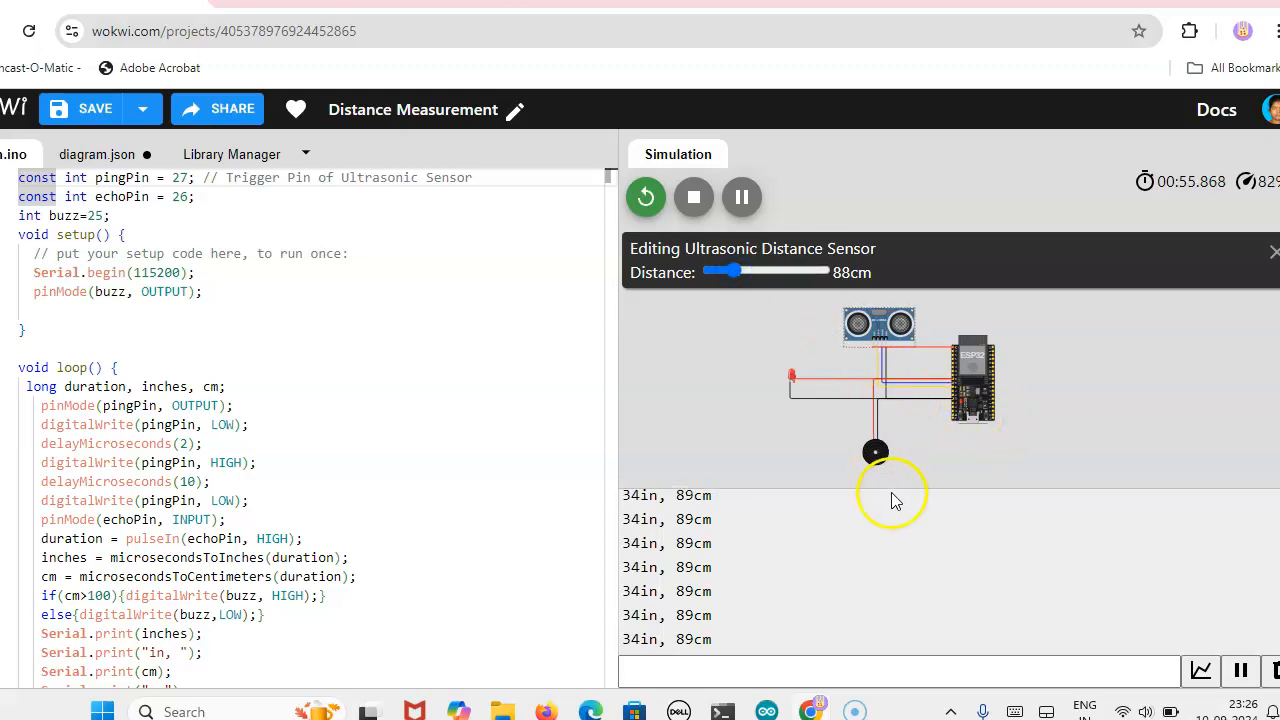
pyautogui.moveTo(925, 445)
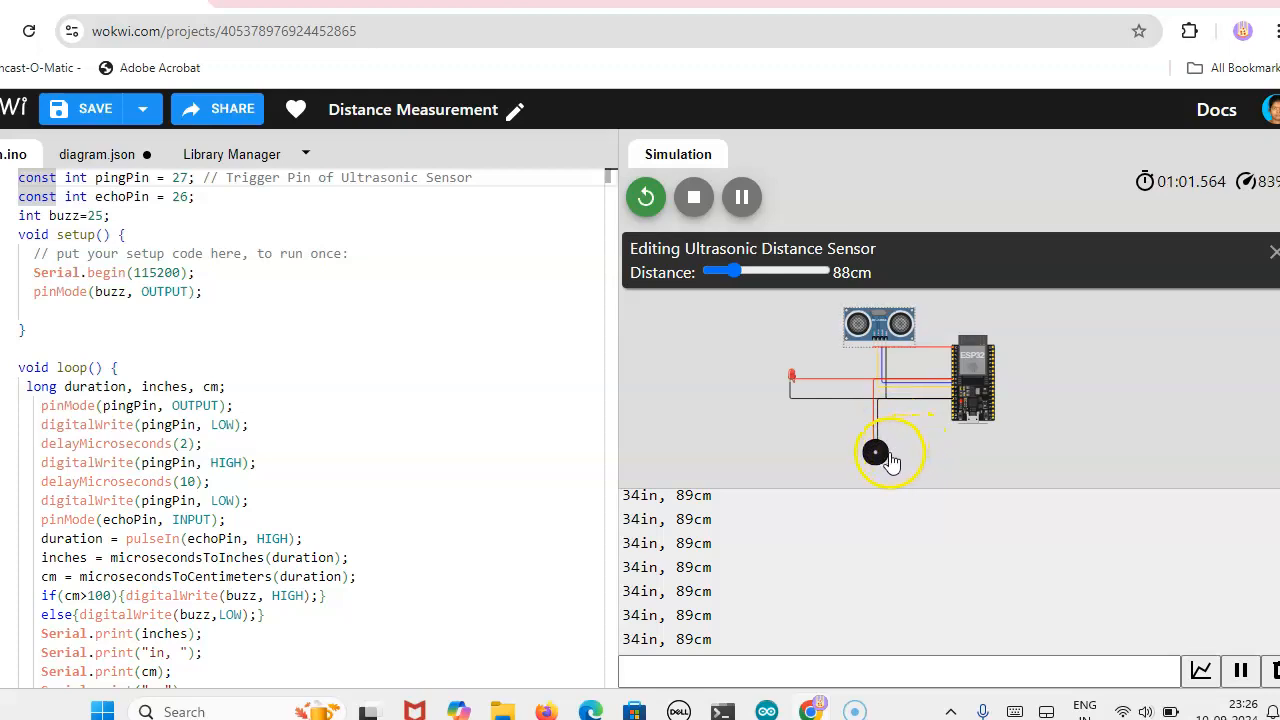
pyautogui.moveTo(539, 353)
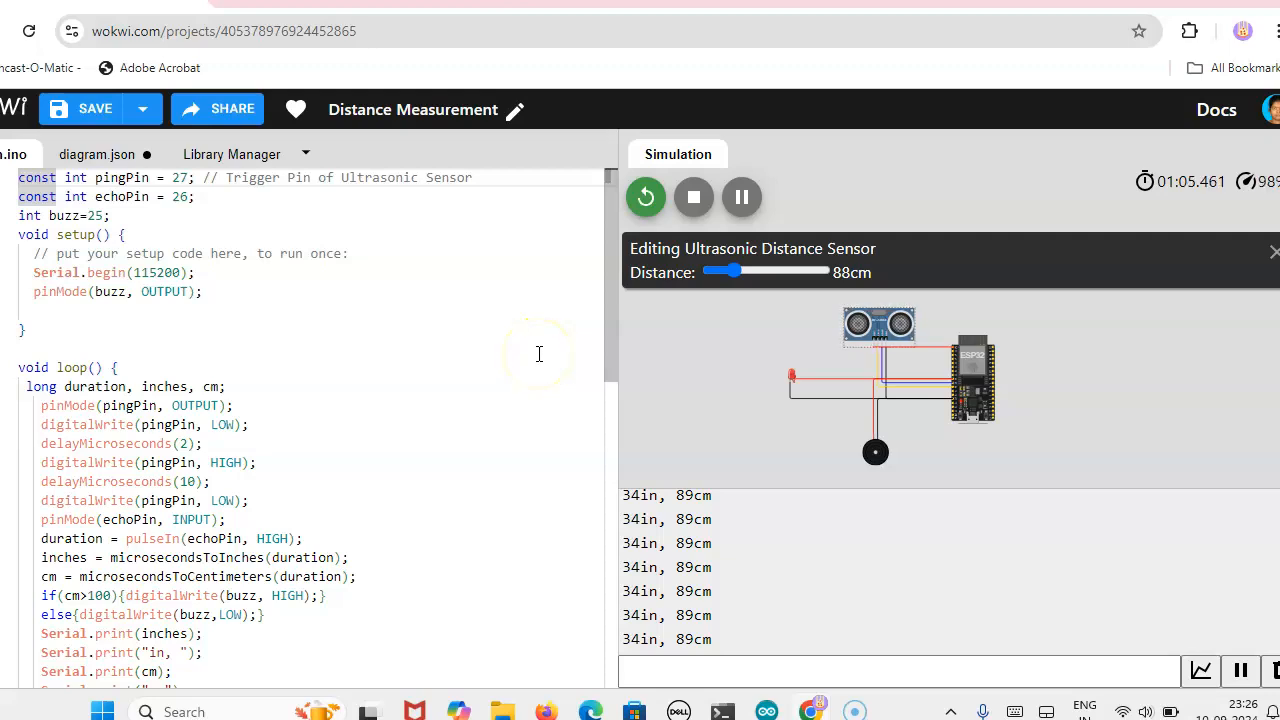
pyautogui.moveTo(890, 390)
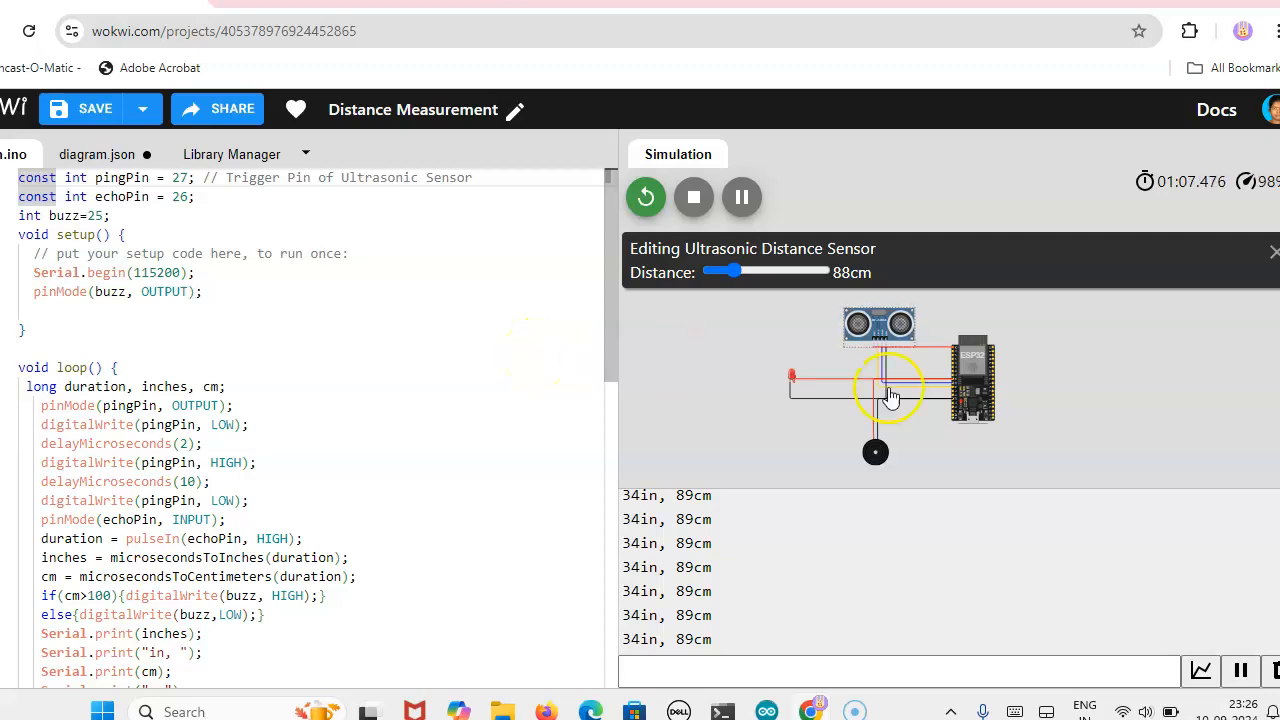